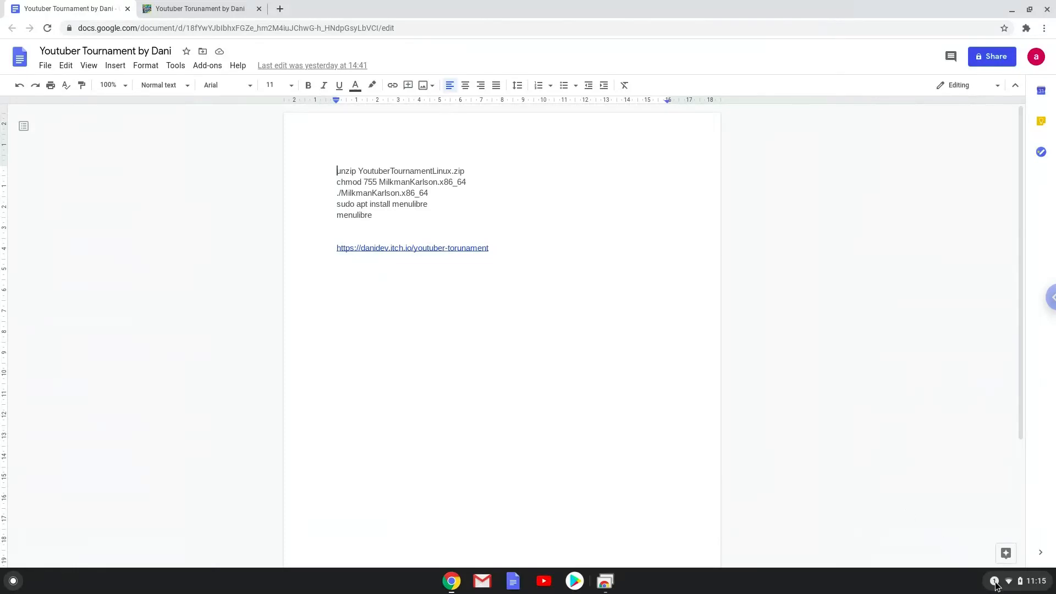
# - Open Chrome OS Settings from the status tray
pyautogui.click(996, 581)
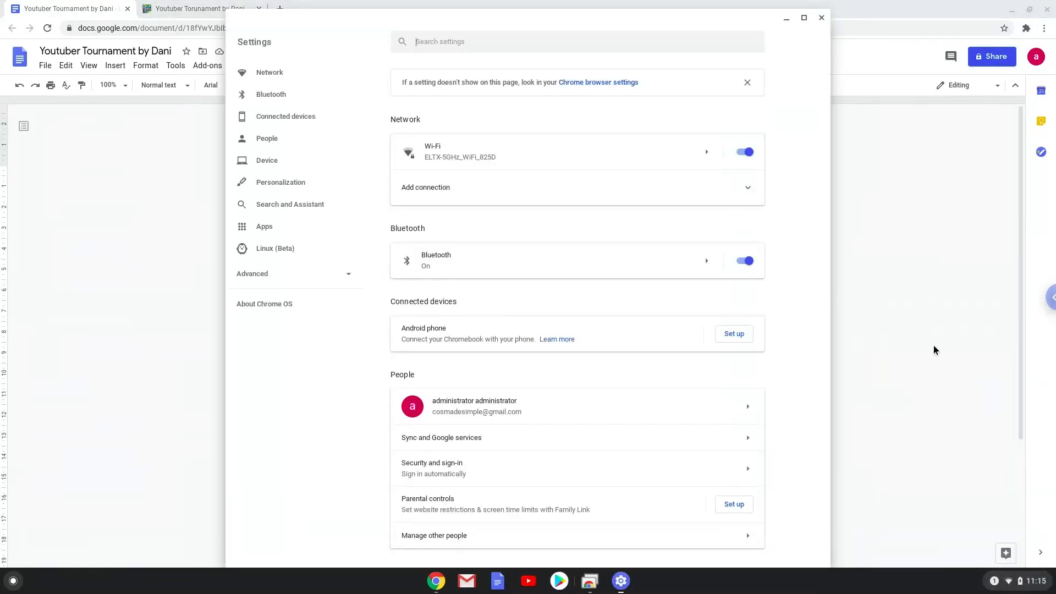
pyautogui.moveTo(434, 288)
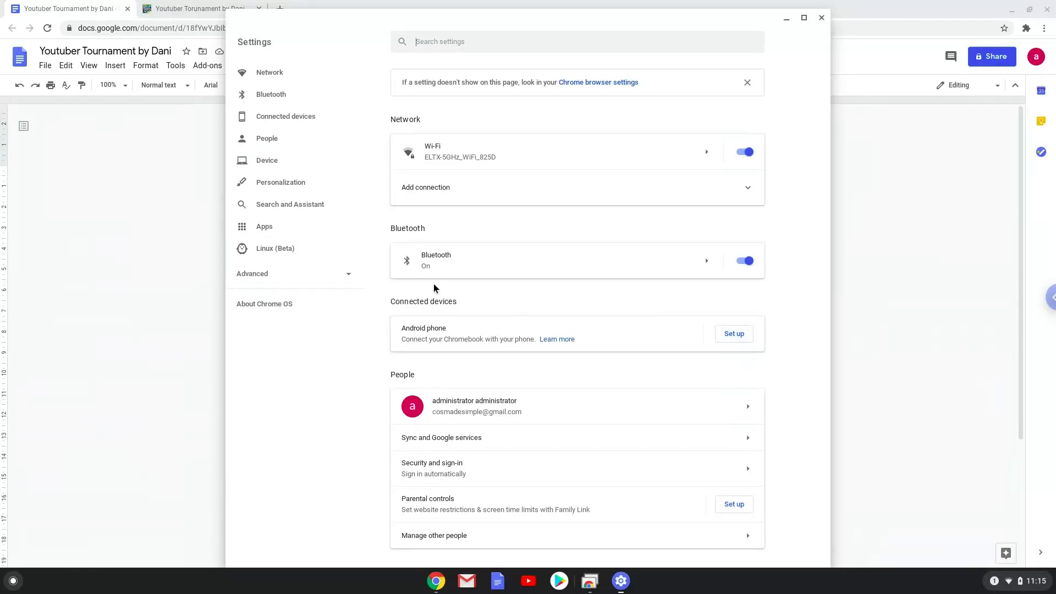
pyautogui.moveTo(275, 248)
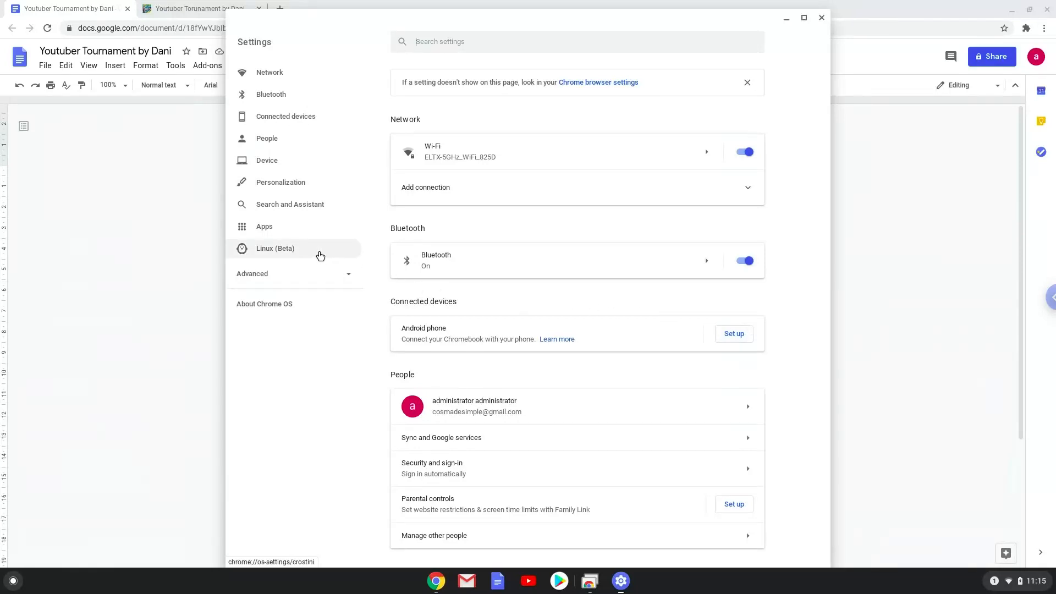
# - Turn on and install Linux (Beta) with default settings, then close the terminal it opens
pyautogui.click(275, 248)
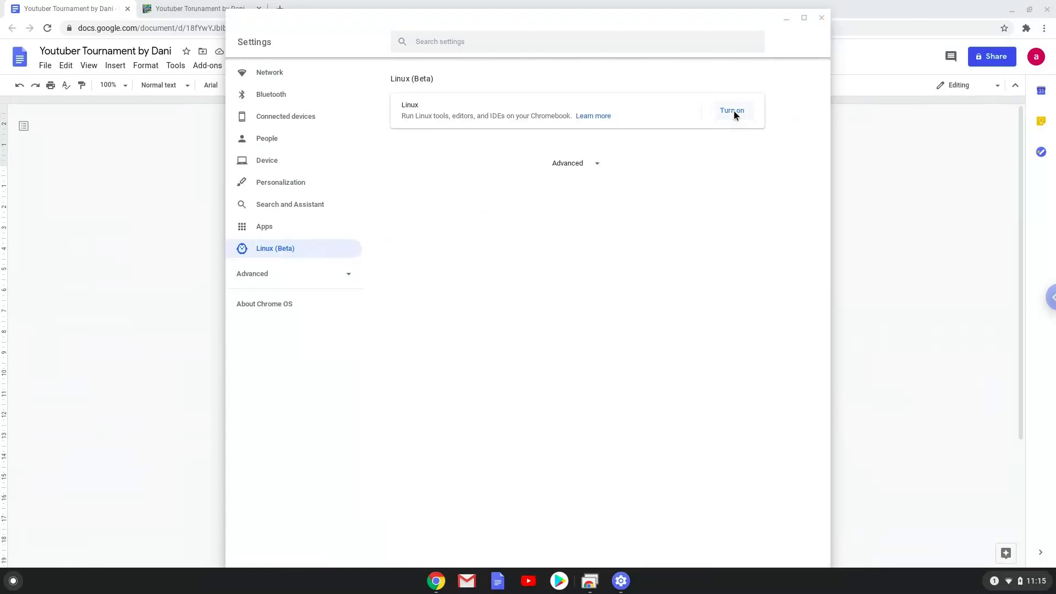
pyautogui.click(732, 111)
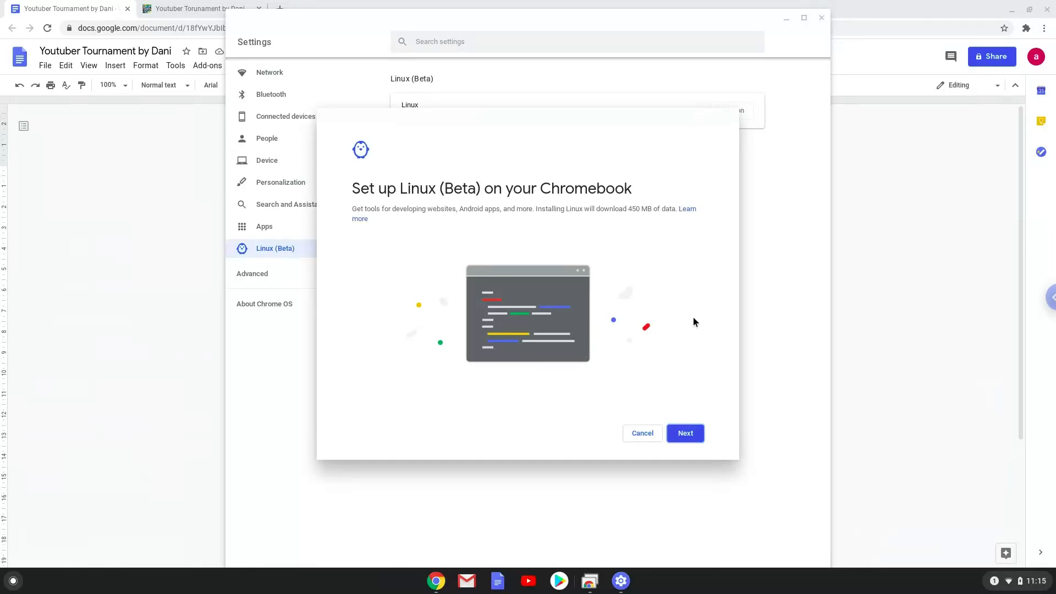
pyautogui.click(685, 433)
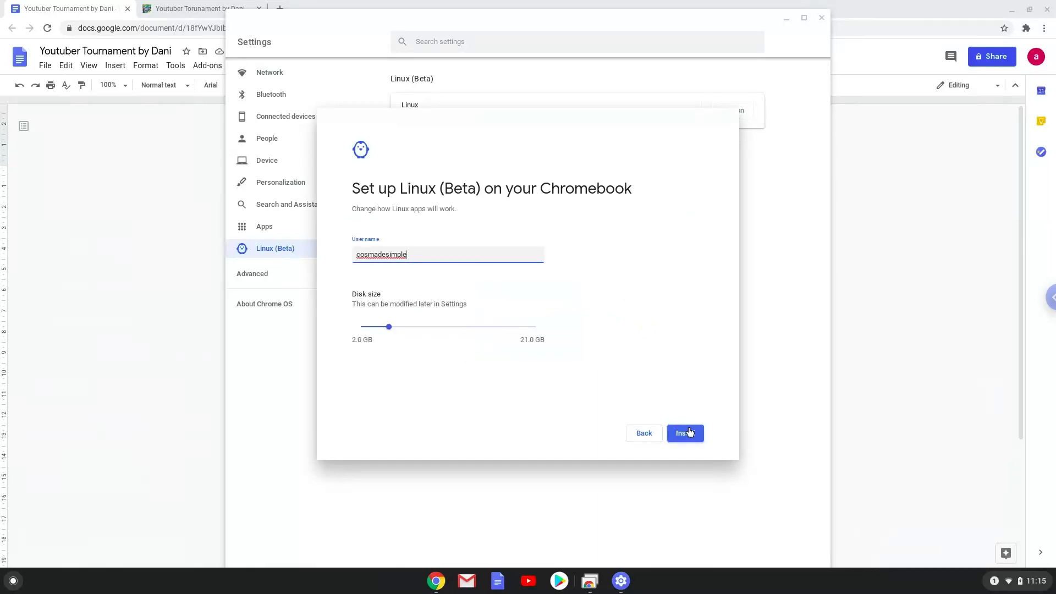
pyautogui.click(685, 432)
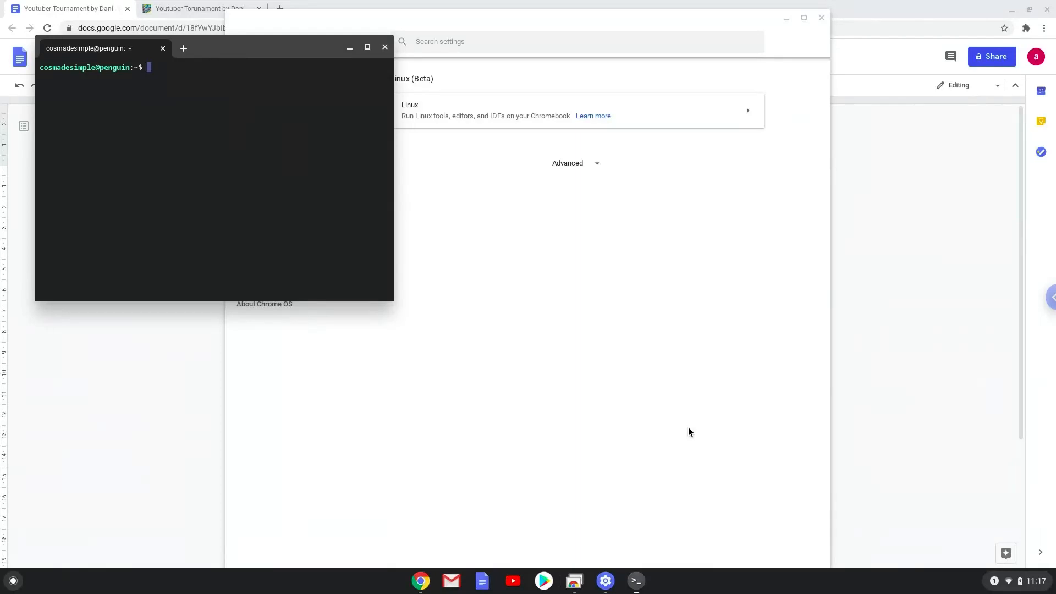
pyautogui.moveTo(434, 99)
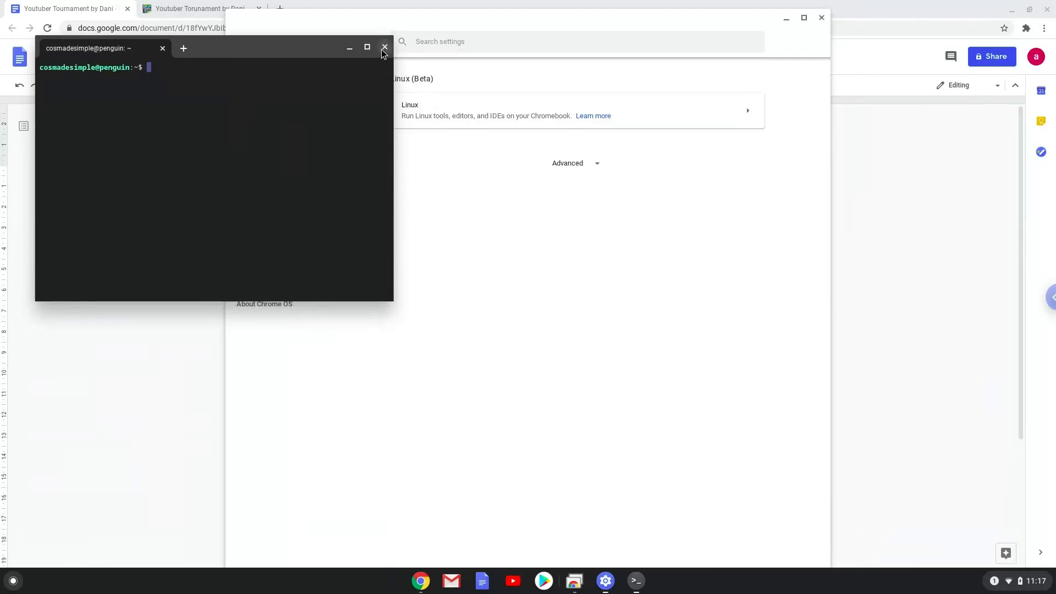
pyautogui.click(385, 48)
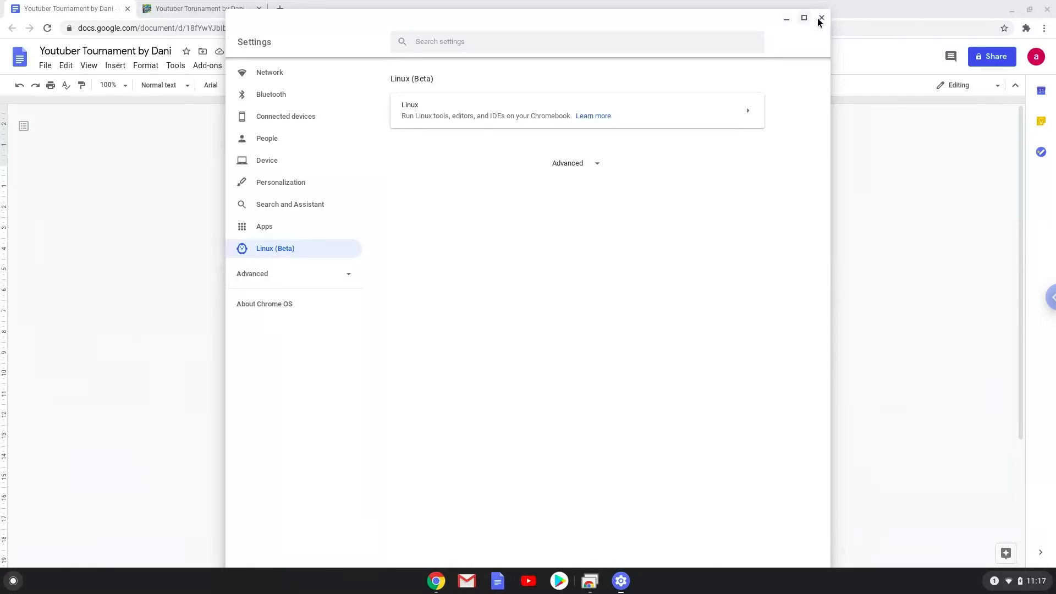
# - Close Settings and download the Linux build YoutuberTournamentLinux.zip from itch.io
pyautogui.click(821, 19)
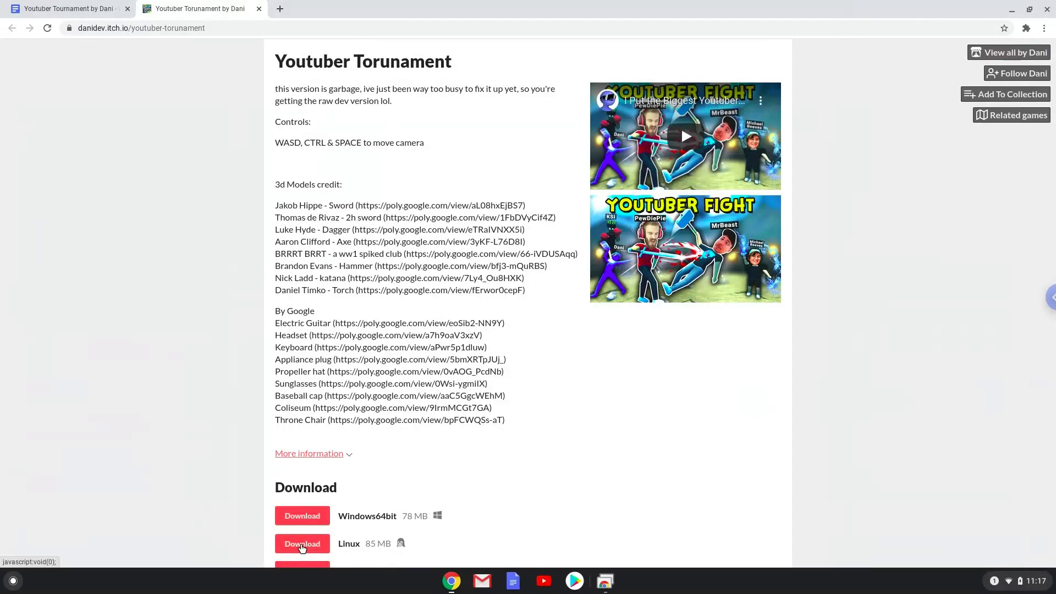
pyautogui.click(302, 544)
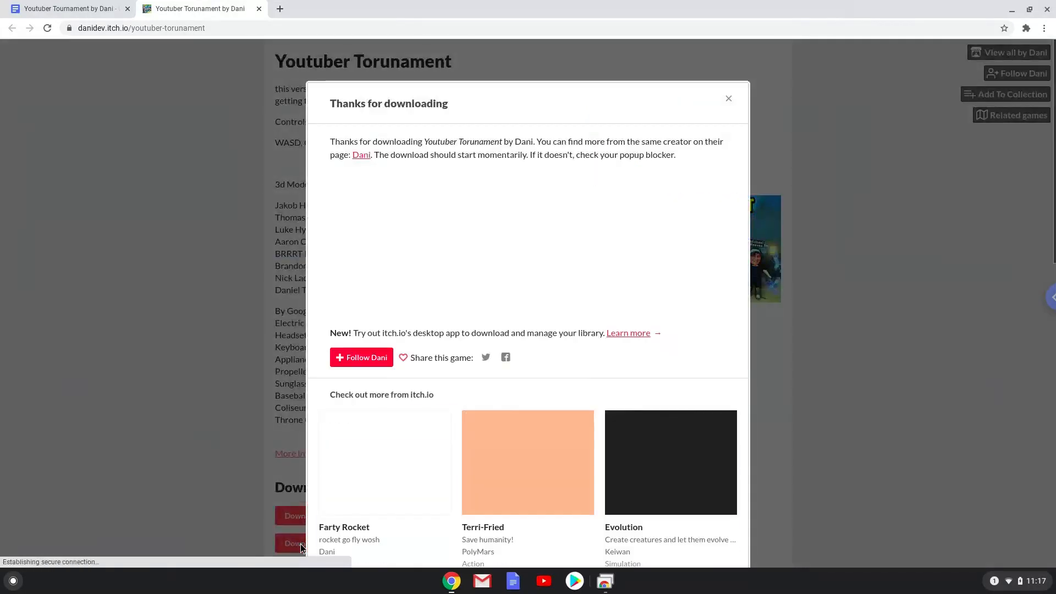
pyautogui.click(293, 543)
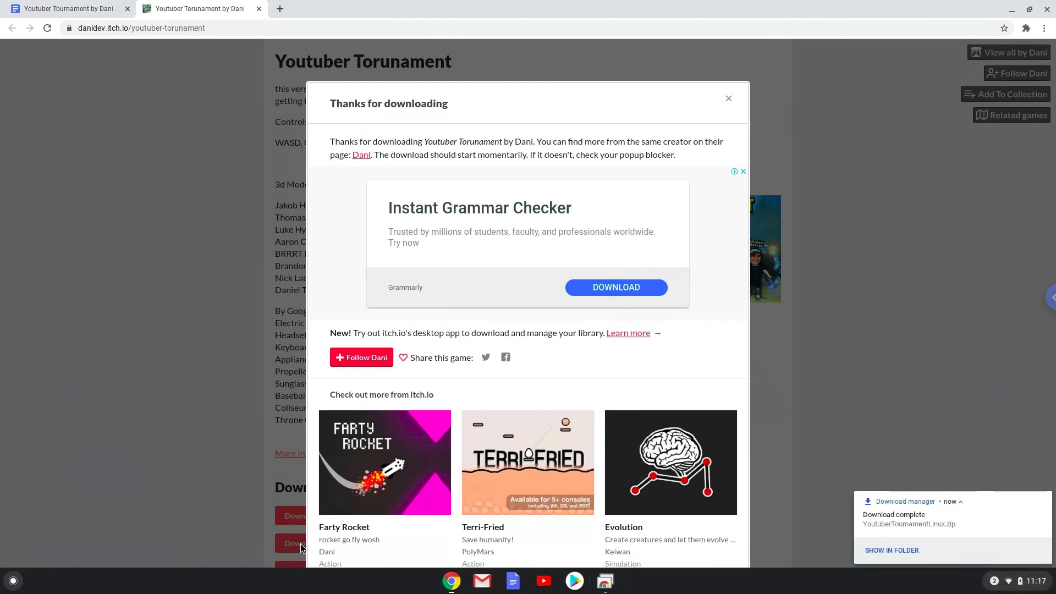
pyautogui.moveTo(519, 556)
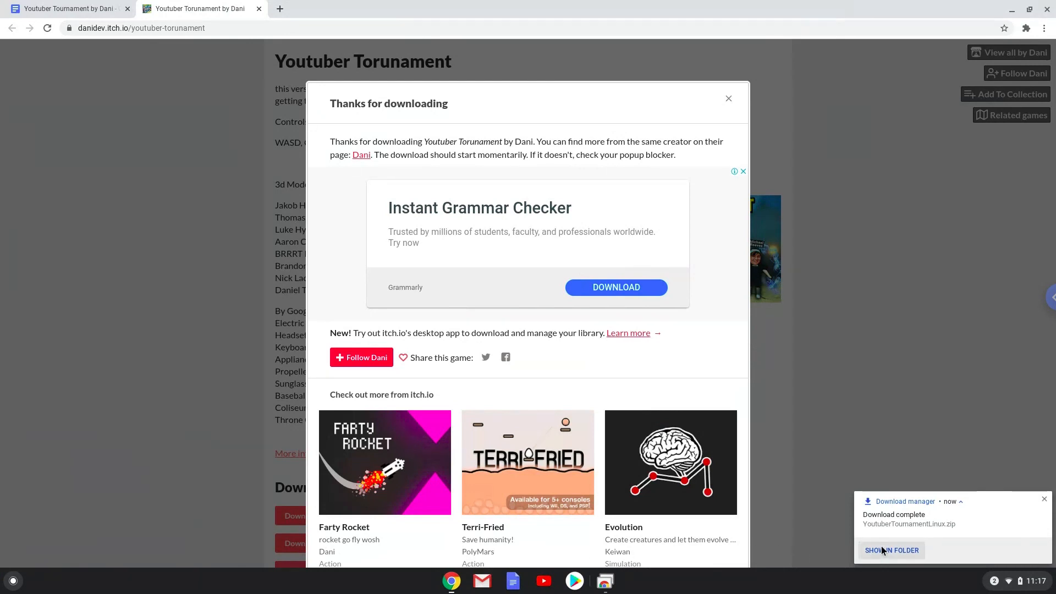
# - Cut YoutuberTournamentLinux.zip from Downloads and paste it into Linux files
pyautogui.click(892, 550)
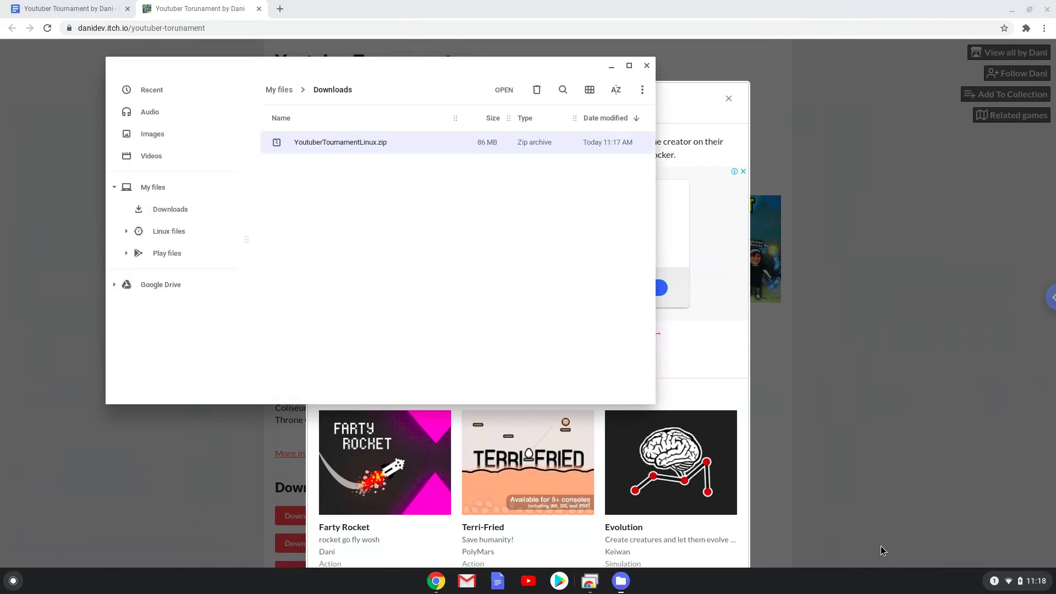
pyautogui.moveTo(532, 280)
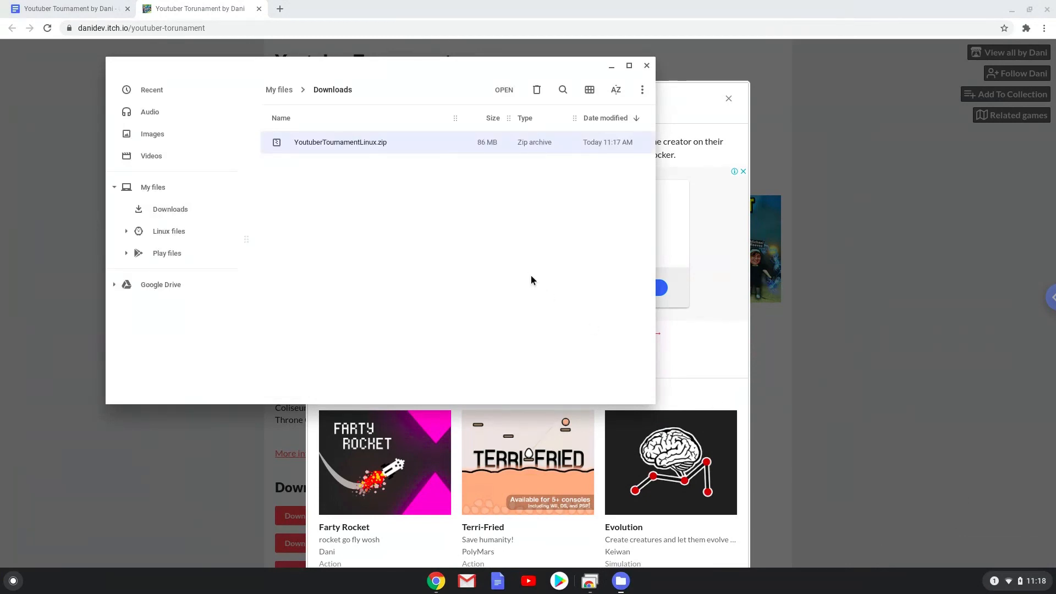
pyautogui.moveTo(343, 147)
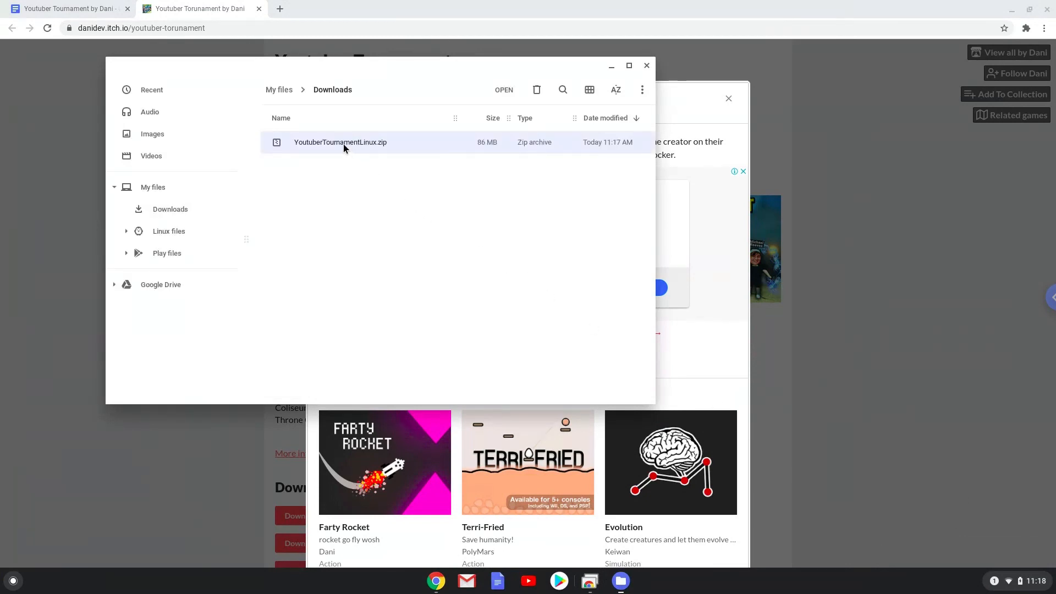
pyautogui.rightClick(340, 142)
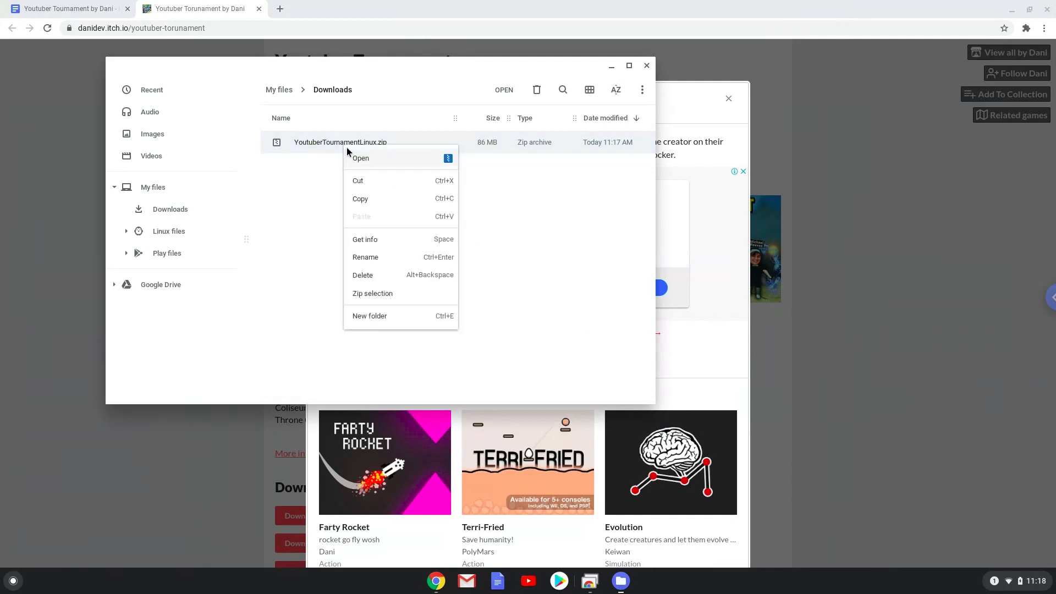
pyautogui.click(359, 182)
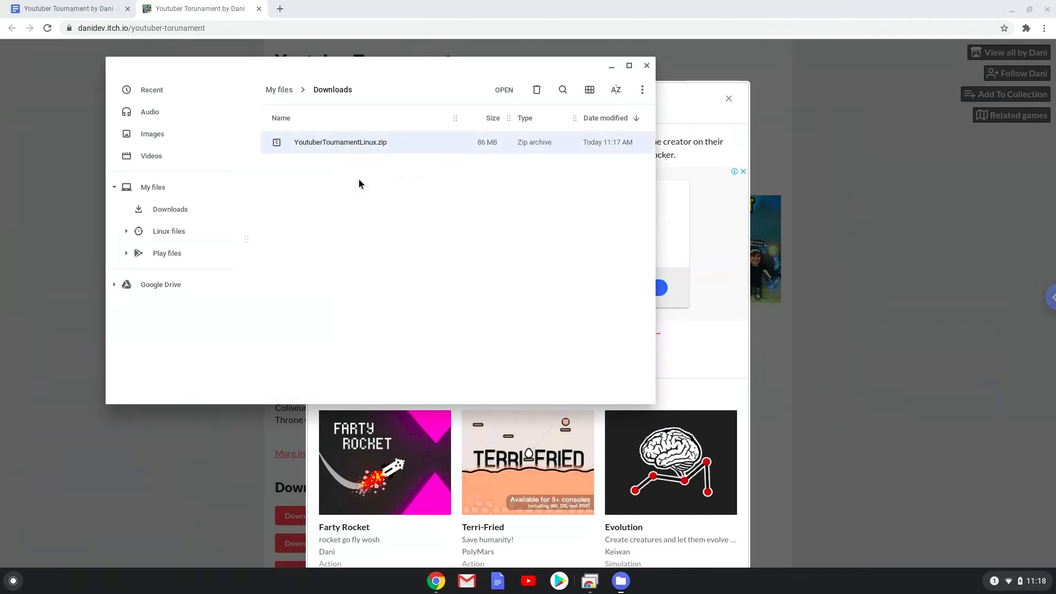
pyautogui.click(168, 231)
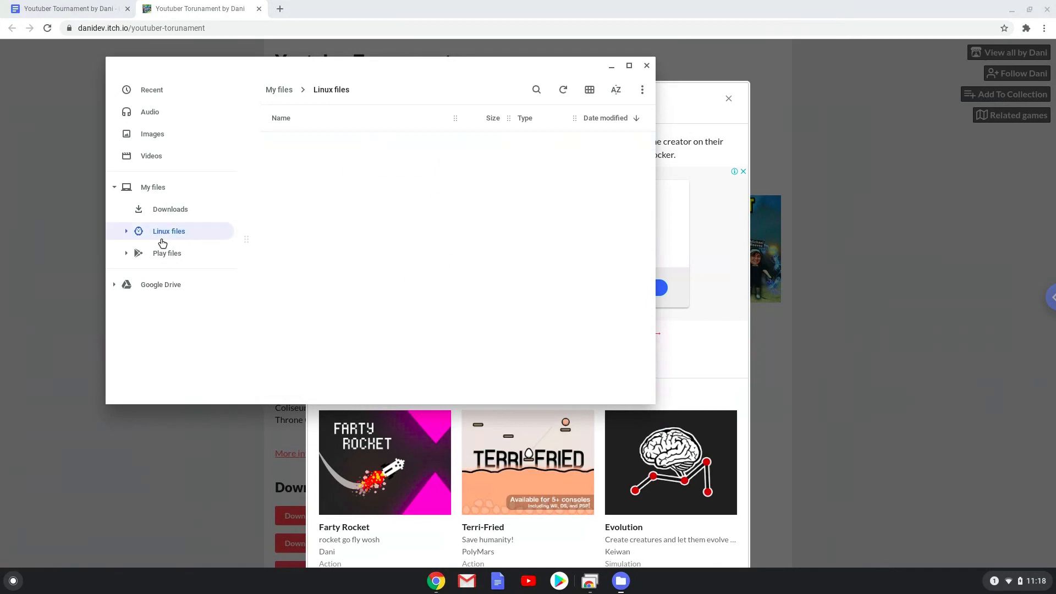
pyautogui.moveTo(343, 243)
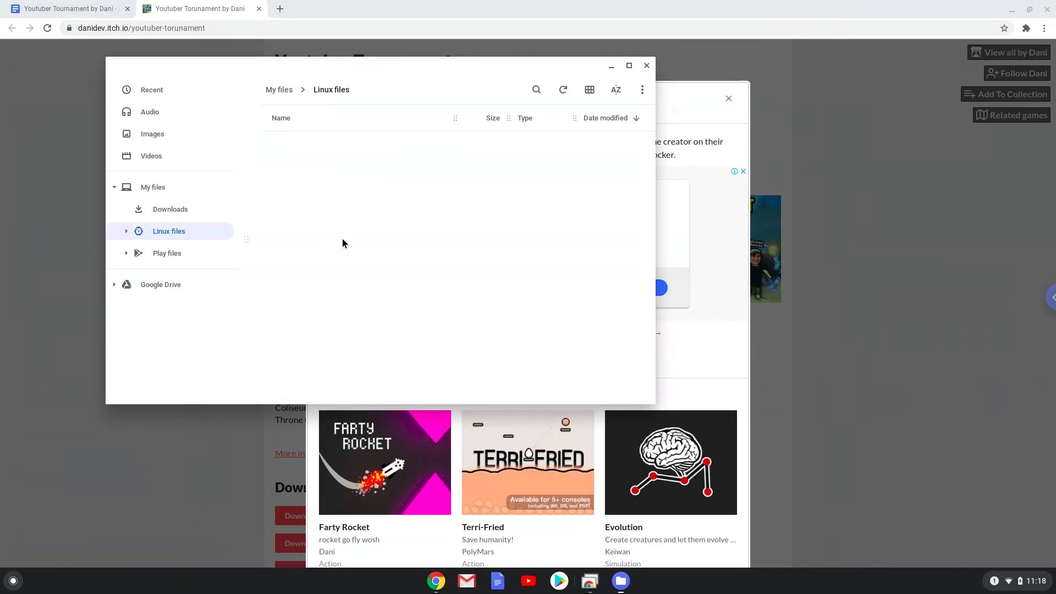
pyautogui.rightClick(342, 243)
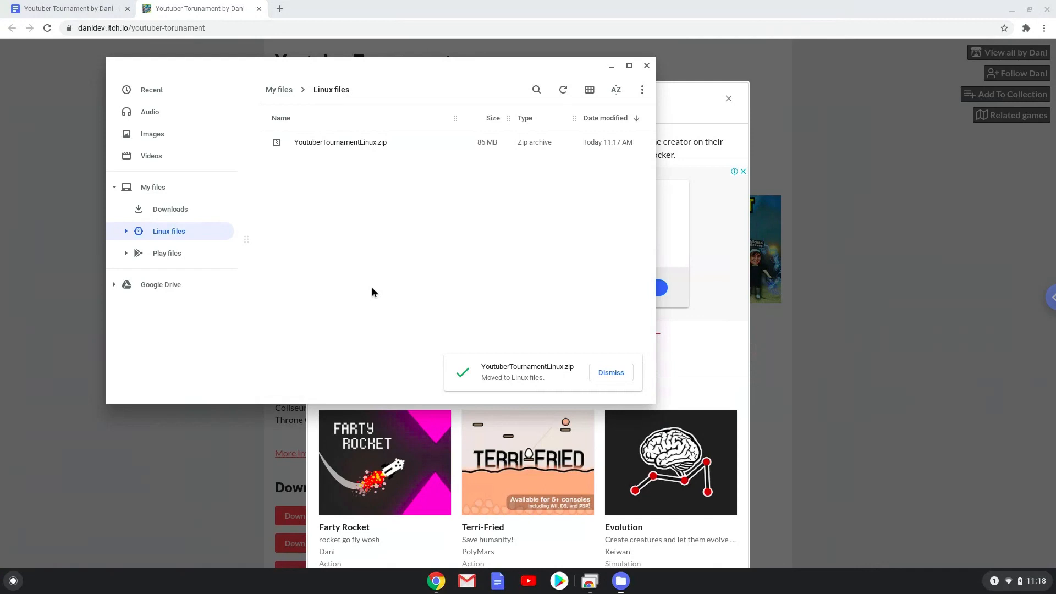
pyautogui.moveTo(115, 43)
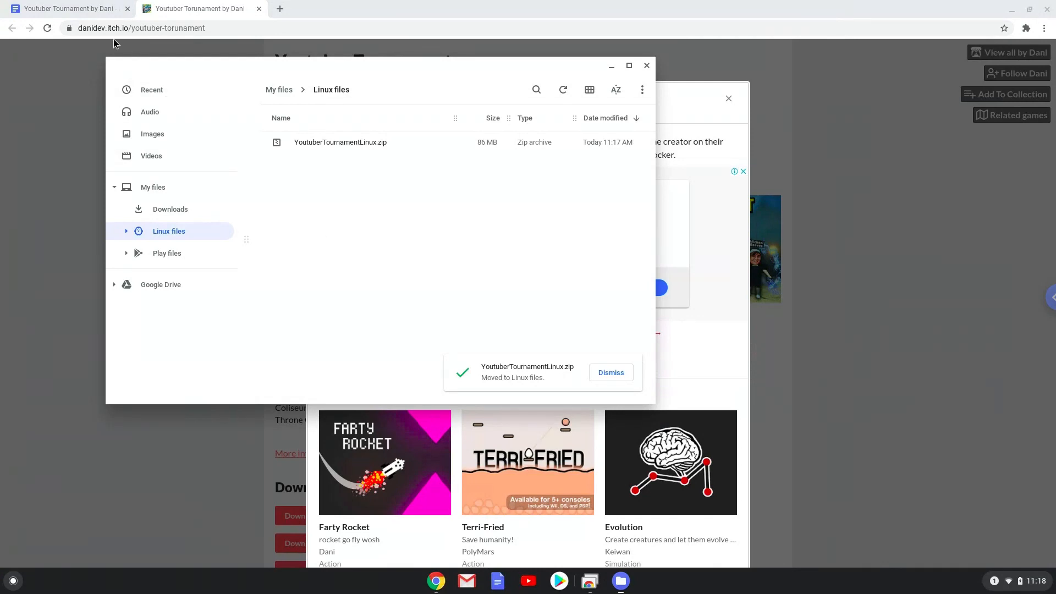
# - Copy the unzip command from the notes document and open the Linux Terminal
pyautogui.click(64, 8)
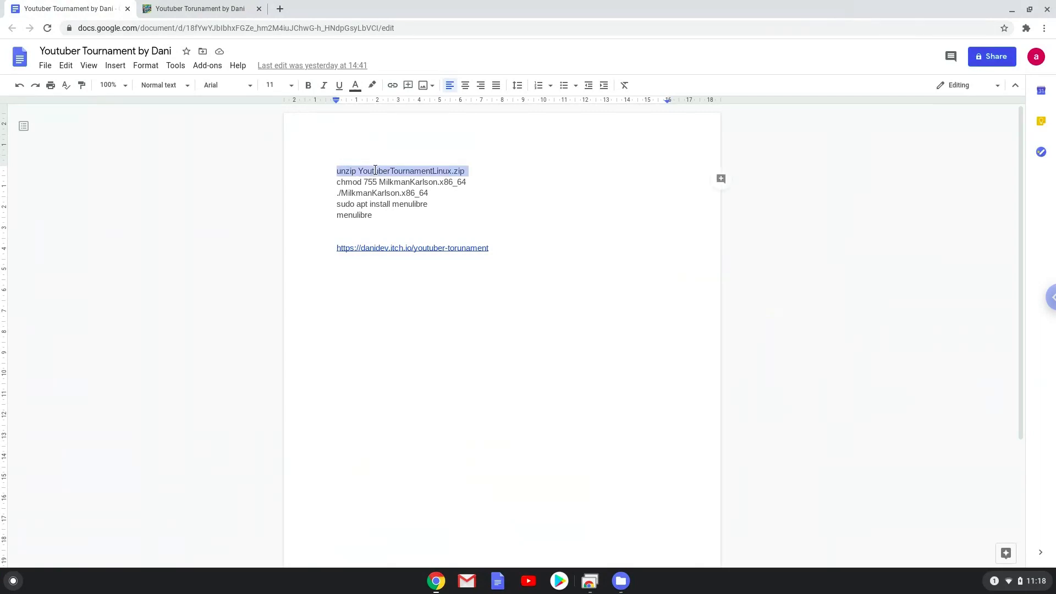
pyautogui.rightClick(375, 170)
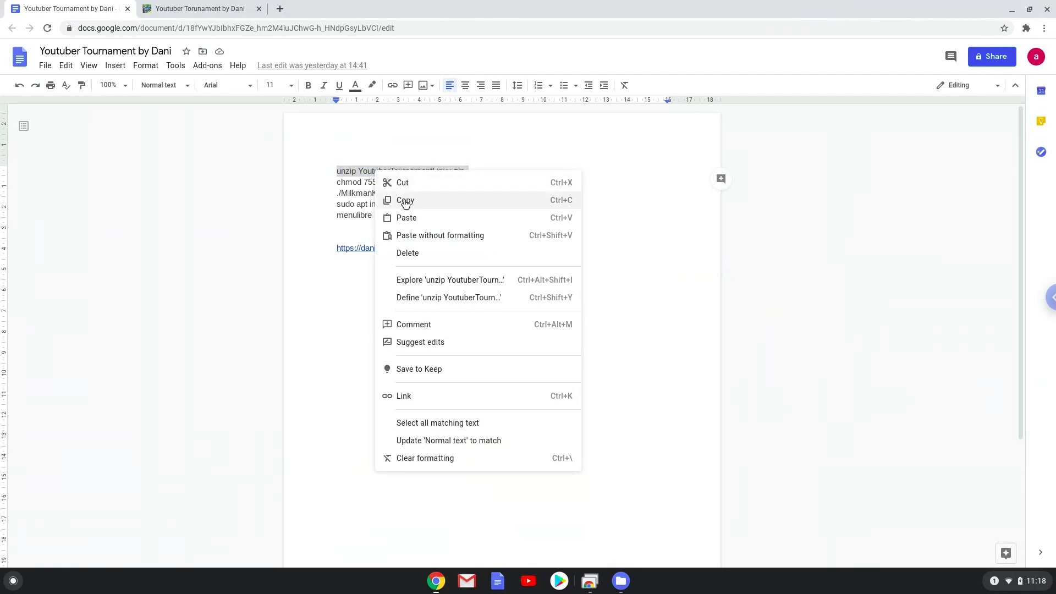
pyautogui.click(405, 200)
pyautogui.write('ter')
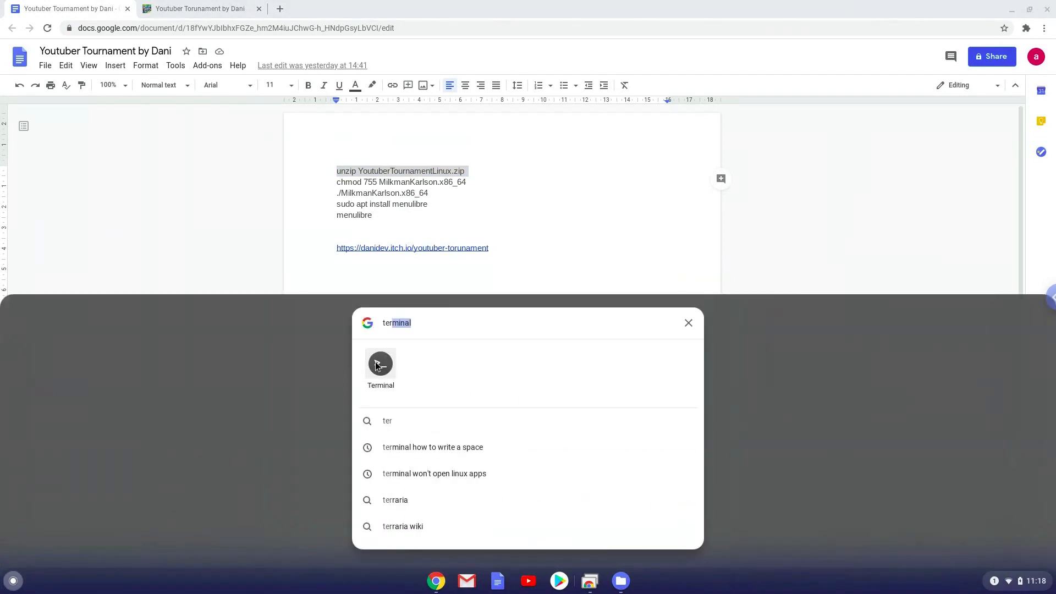
pyautogui.click(380, 364)
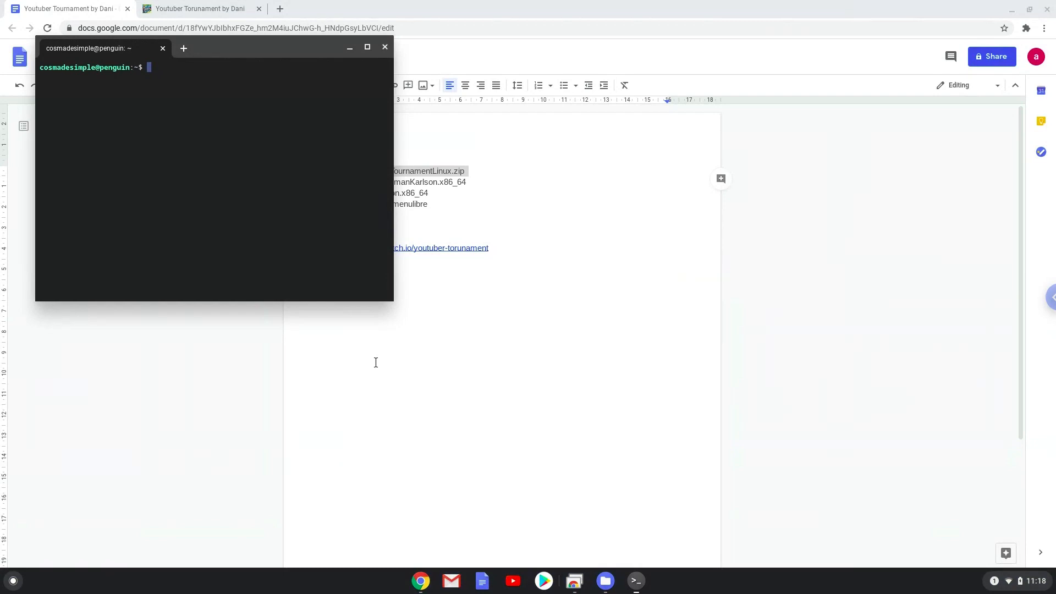
pyautogui.moveTo(304, 172)
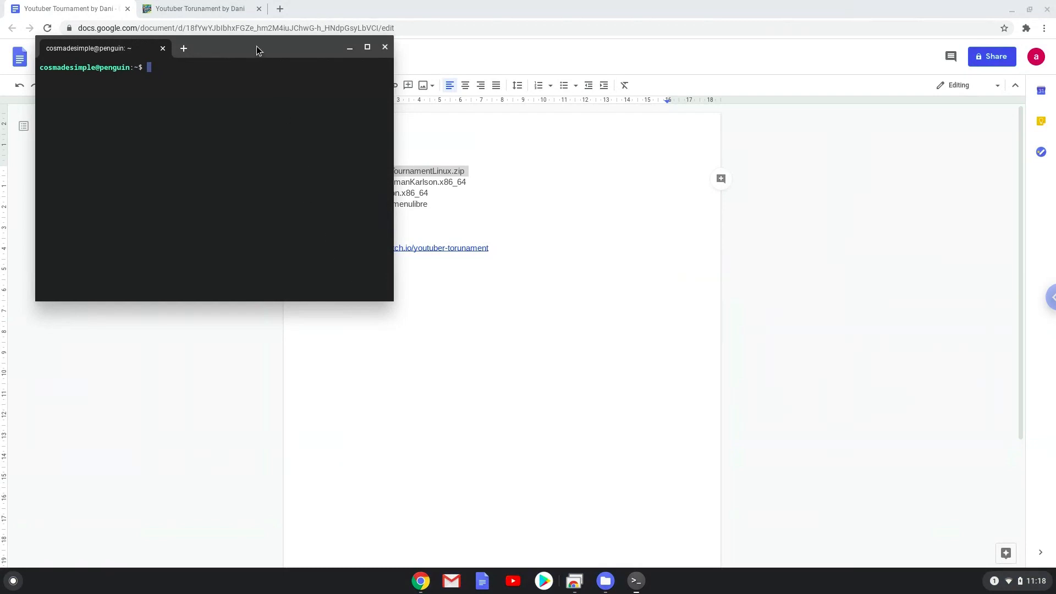
pyautogui.click(367, 46)
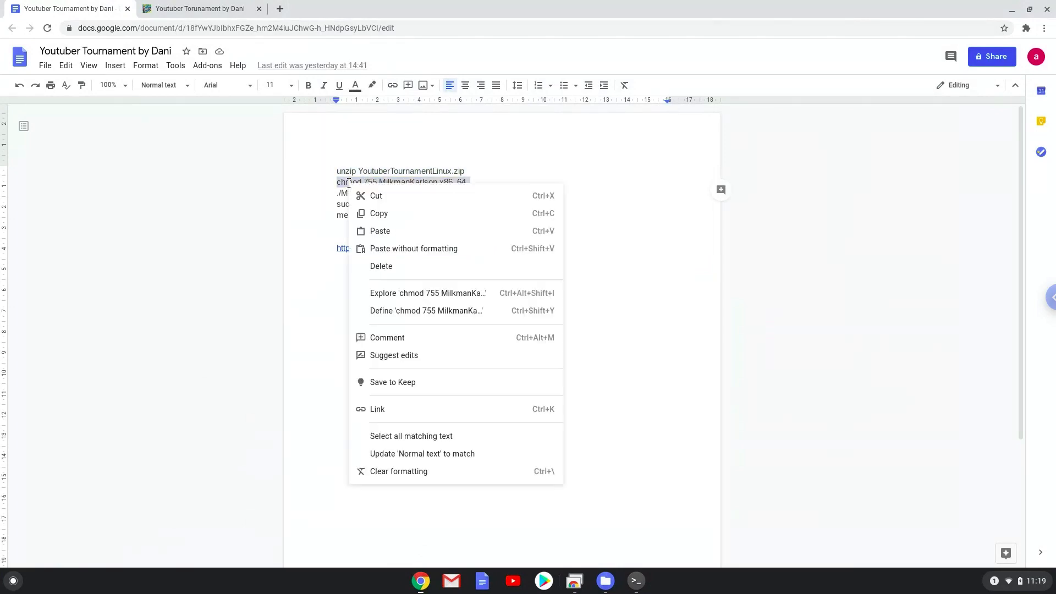
pyautogui.moveTo(379, 213)
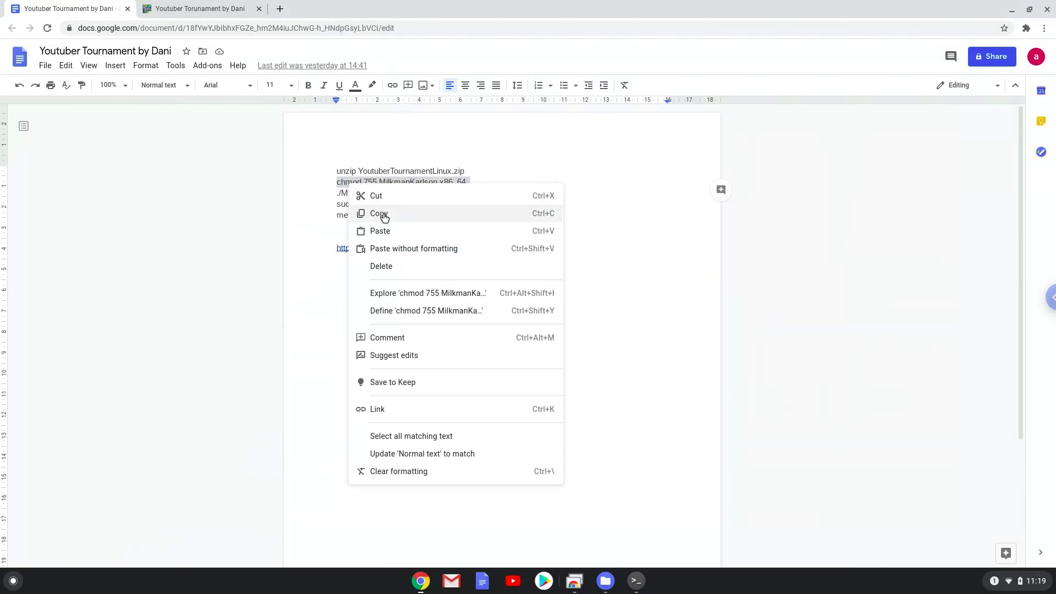
# - Copy the chmod 755 MilkmanKarlson.x86_64 command and run it in Terminal
pyautogui.click(379, 213)
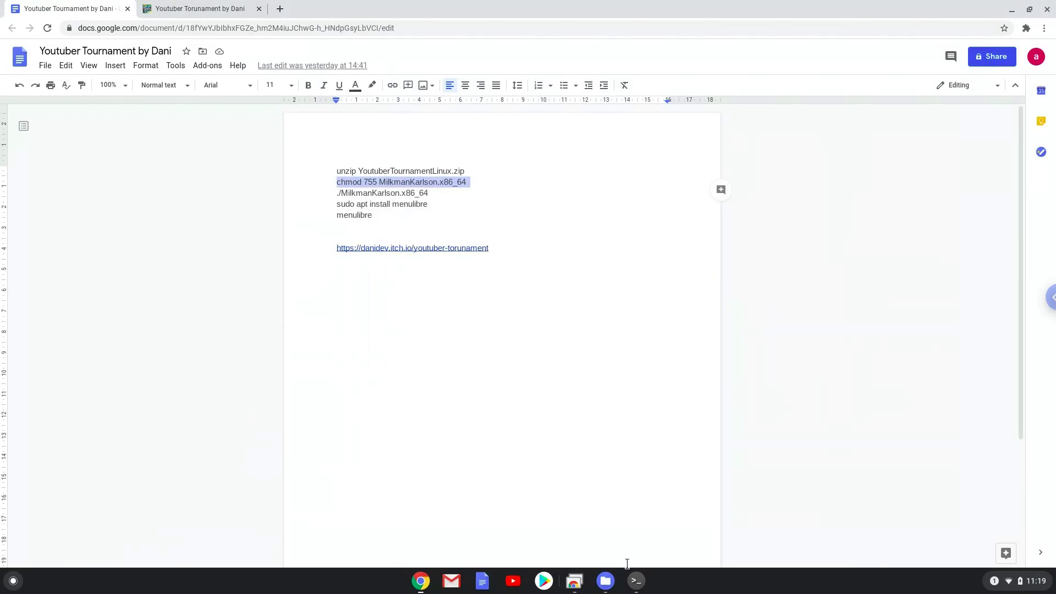
pyautogui.click(634, 581)
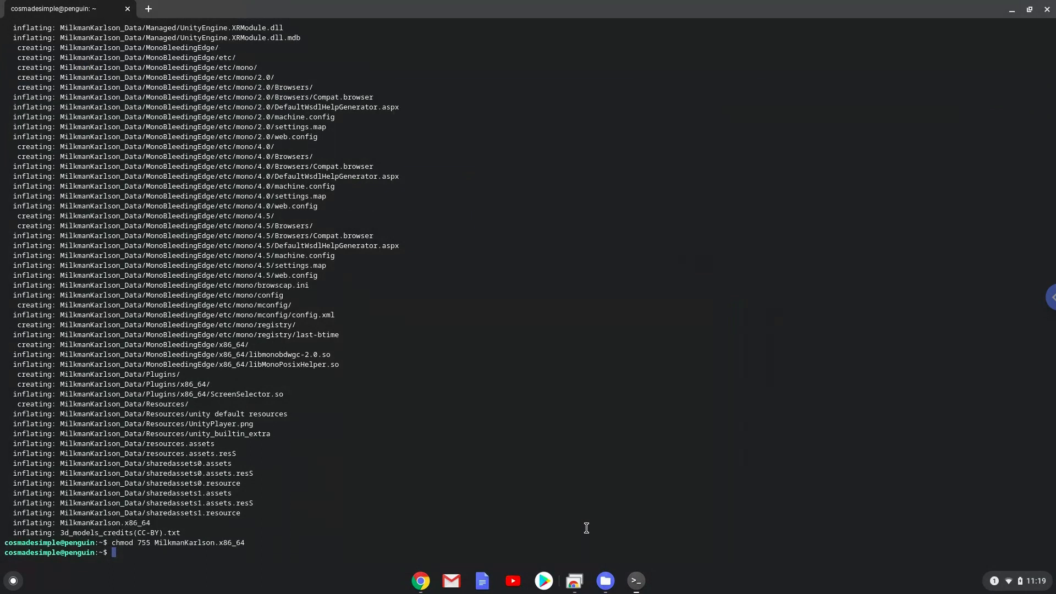
pyautogui.moveTo(420, 580)
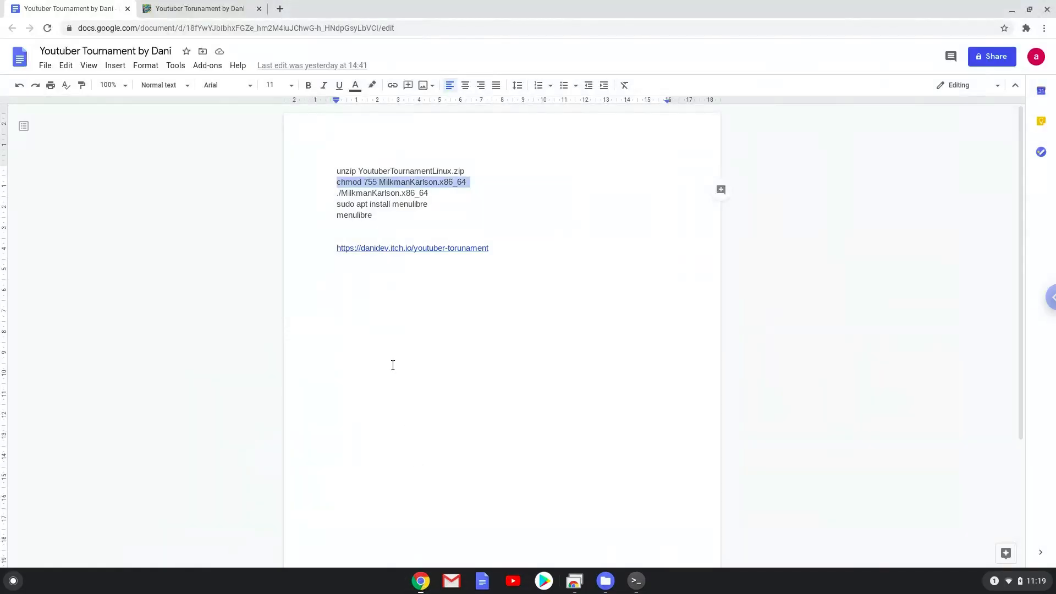
pyautogui.moveTo(366, 193)
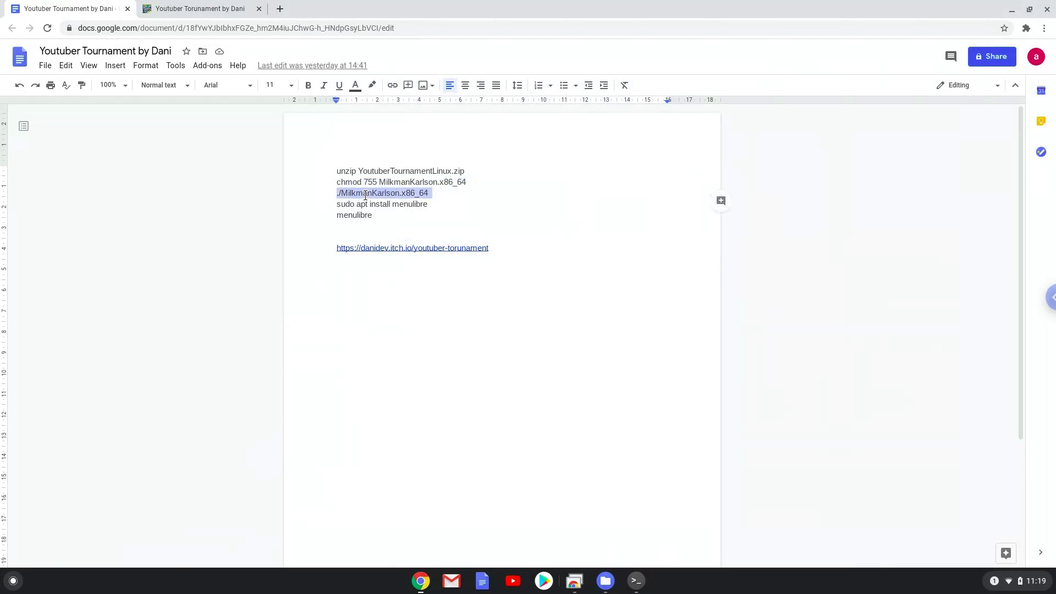
# - Launch ./MilkmanKarlson.x86_64 and set the game to windowed at 1920 x 1080
pyautogui.rightClick(383, 193)
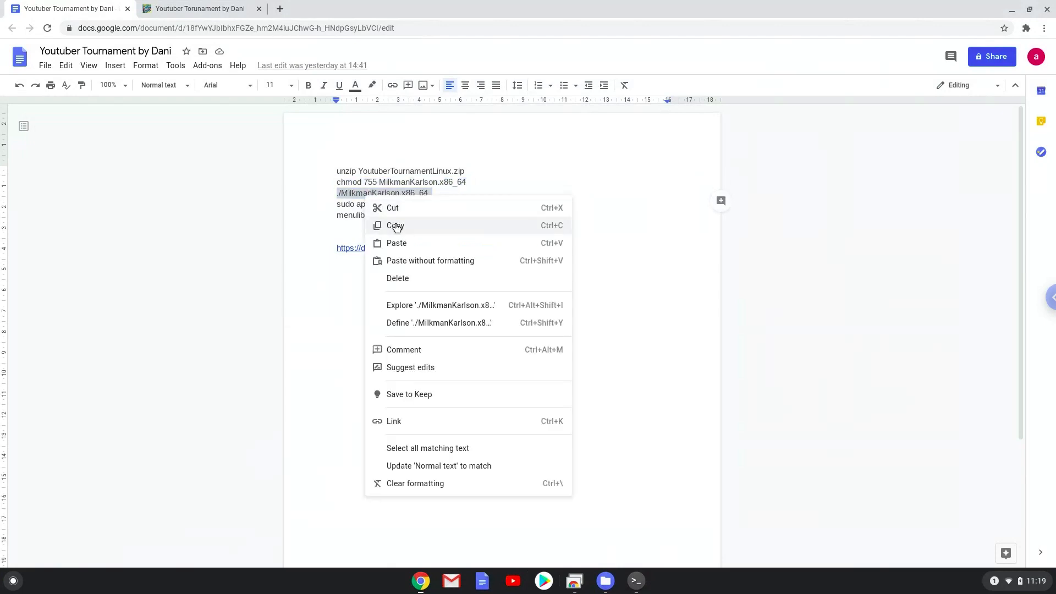
pyautogui.click(396, 225)
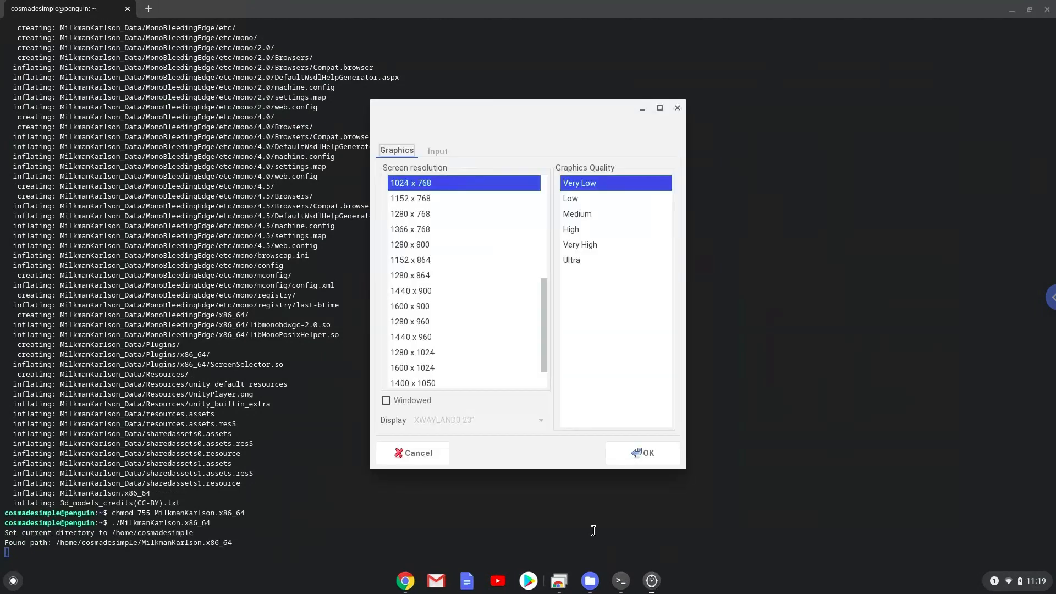
pyautogui.moveTo(420, 437)
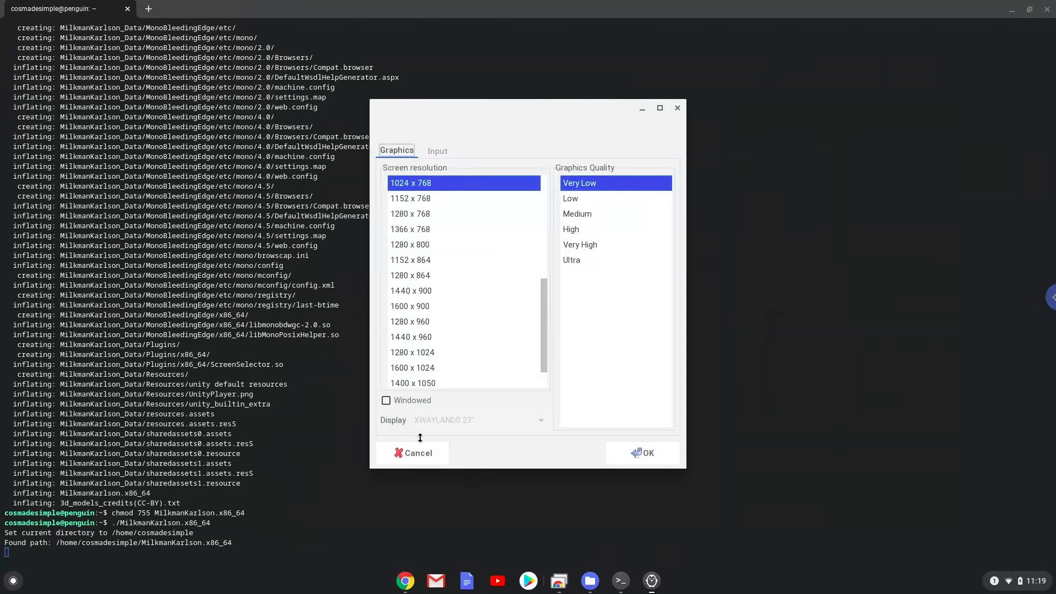
pyautogui.click(387, 400)
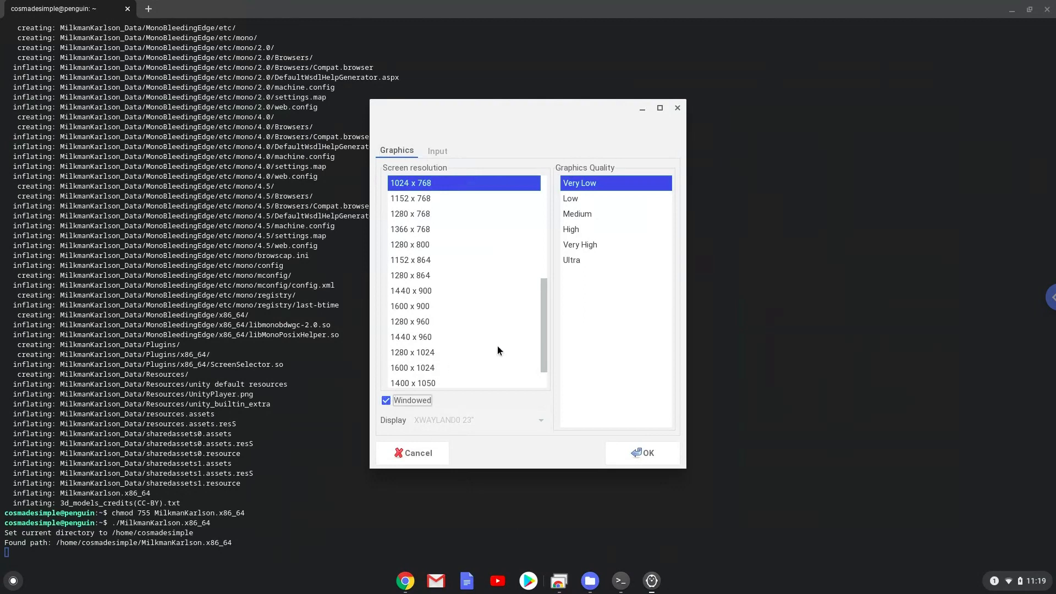
pyautogui.moveTo(524, 331)
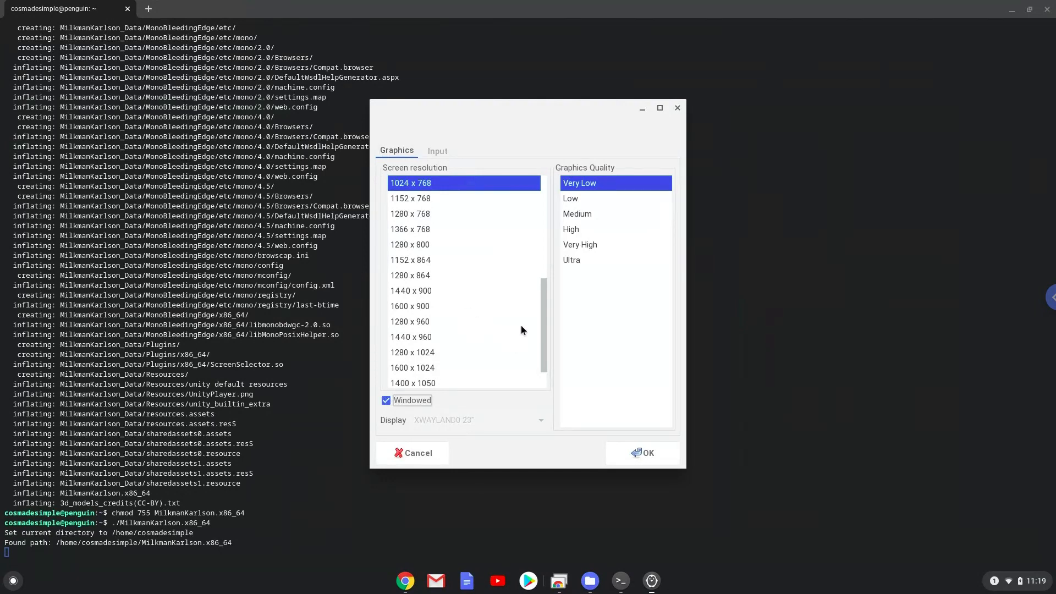
pyautogui.scroll(-3)
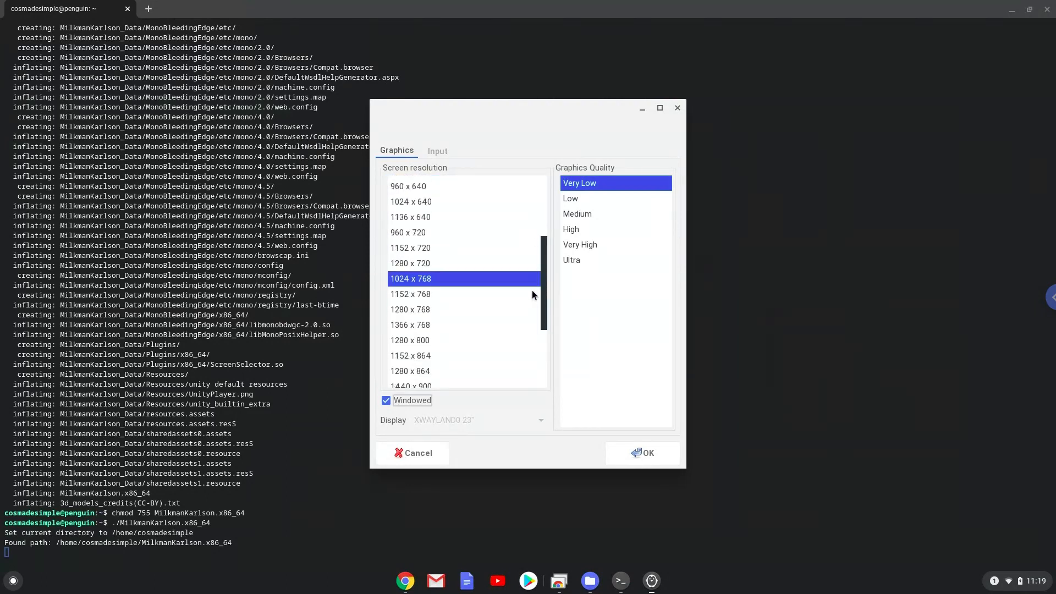
pyautogui.scroll(-3)
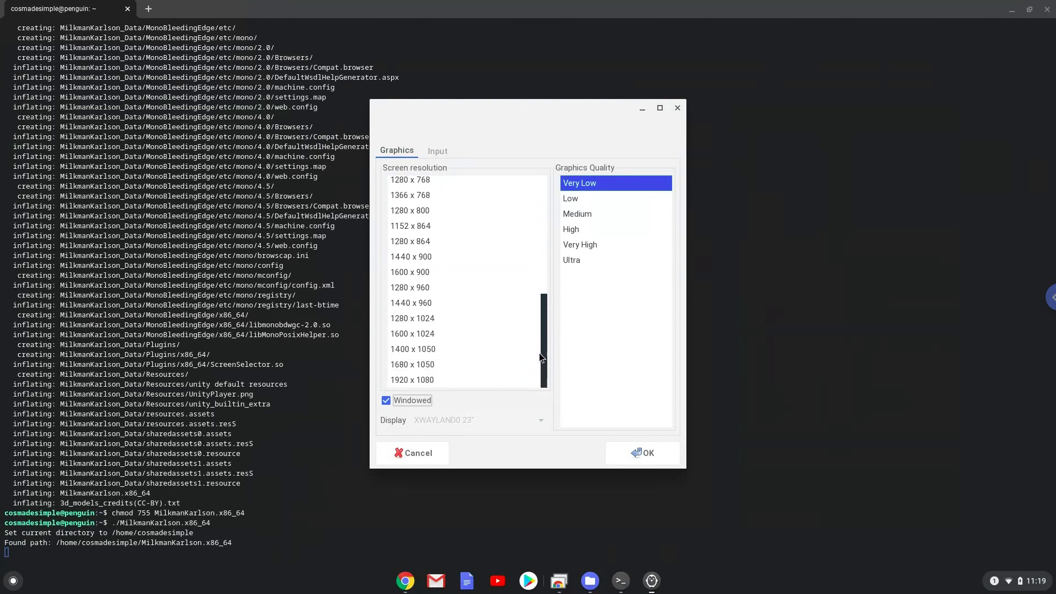
pyautogui.click(412, 379)
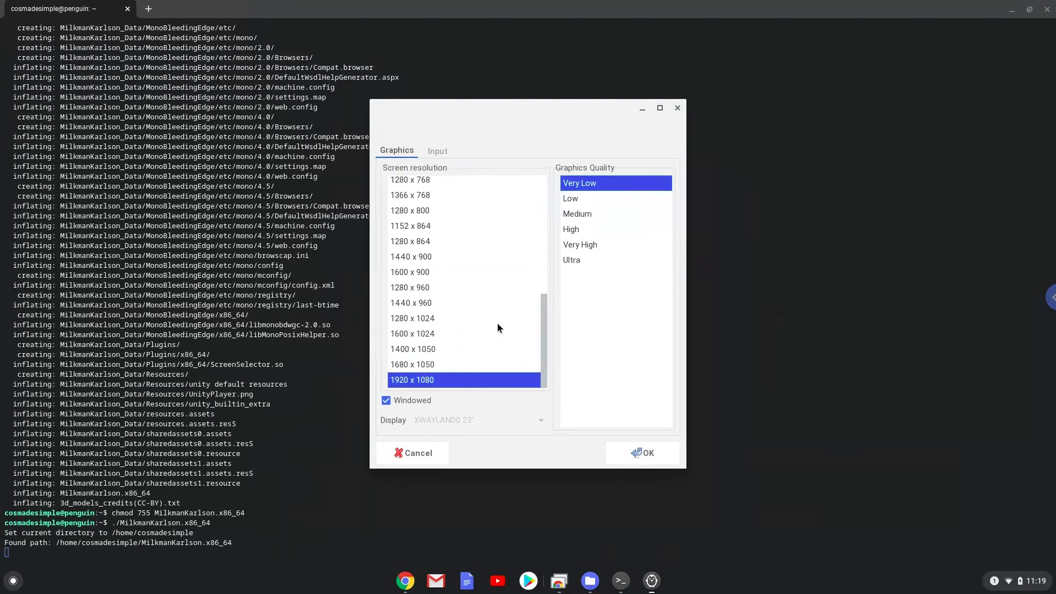
pyautogui.click(570, 259)
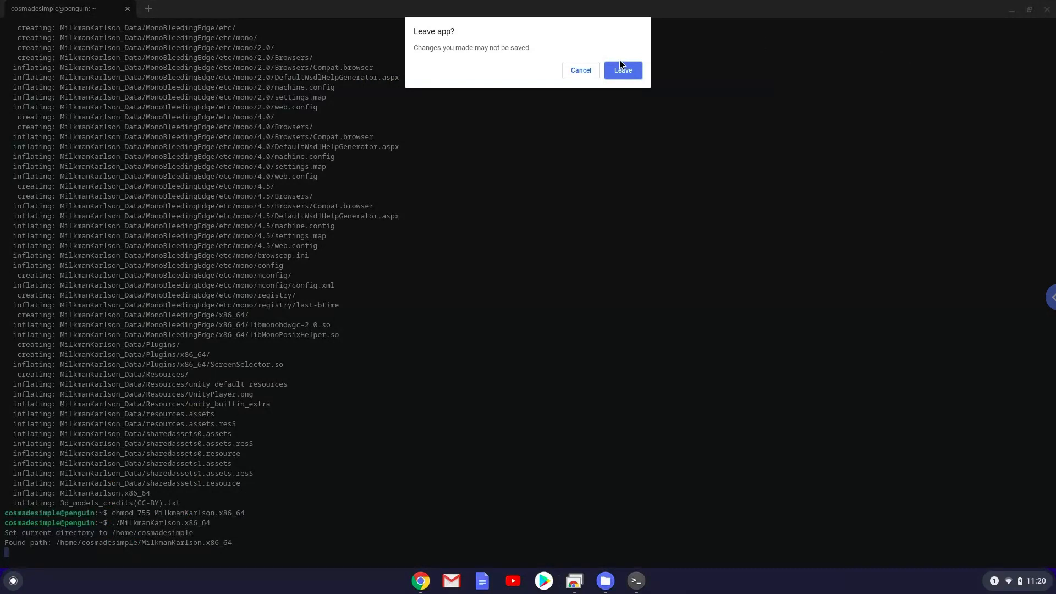
# - Leave the running app and bring the sudo apt install menulibre command to Terminal
pyautogui.click(621, 70)
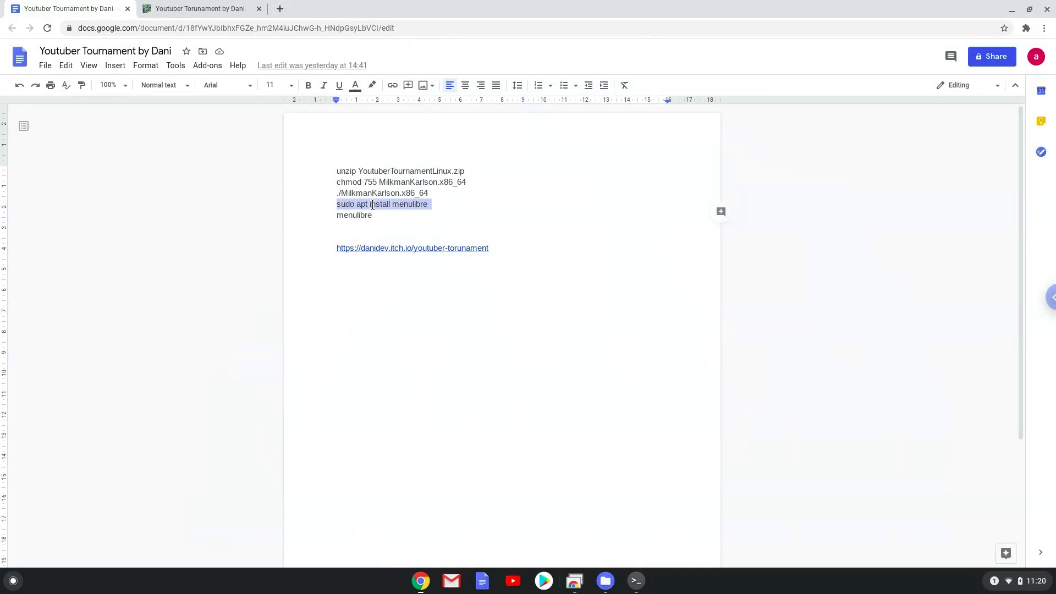
pyautogui.rightClick(382, 204)
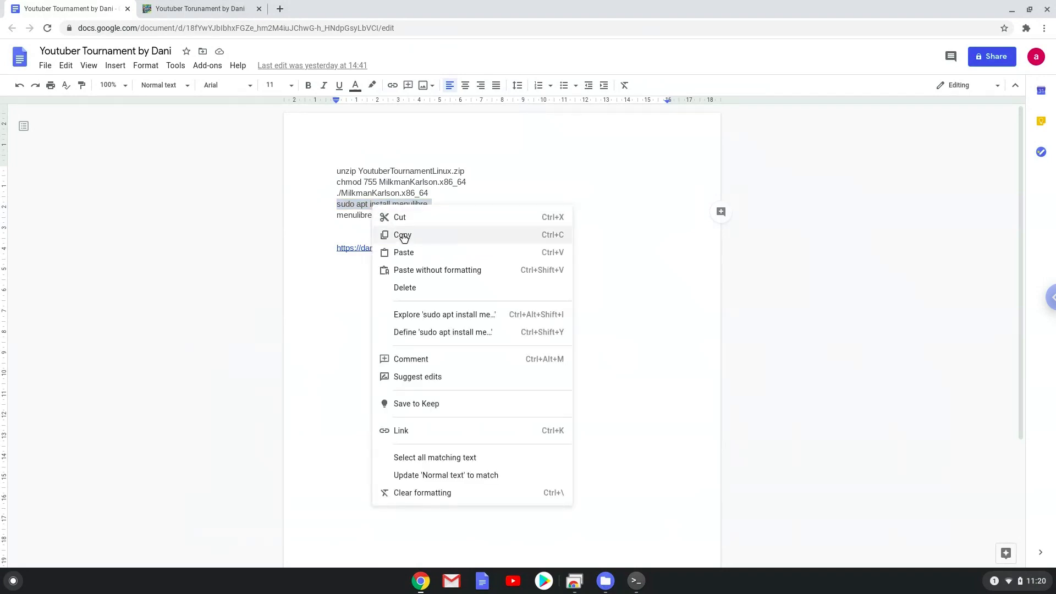
pyautogui.click(402, 235)
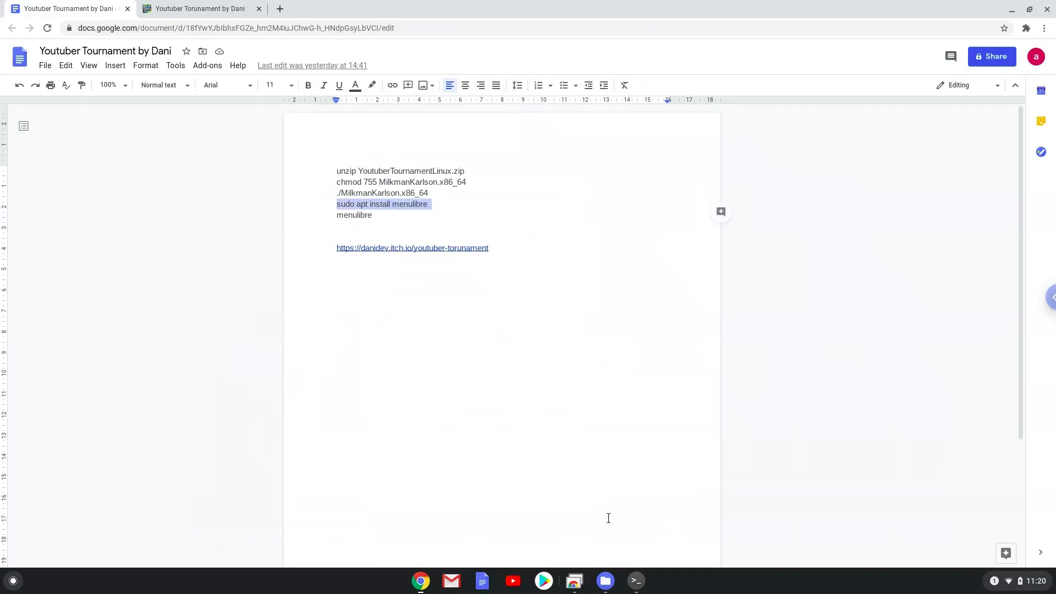
pyautogui.click(634, 580)
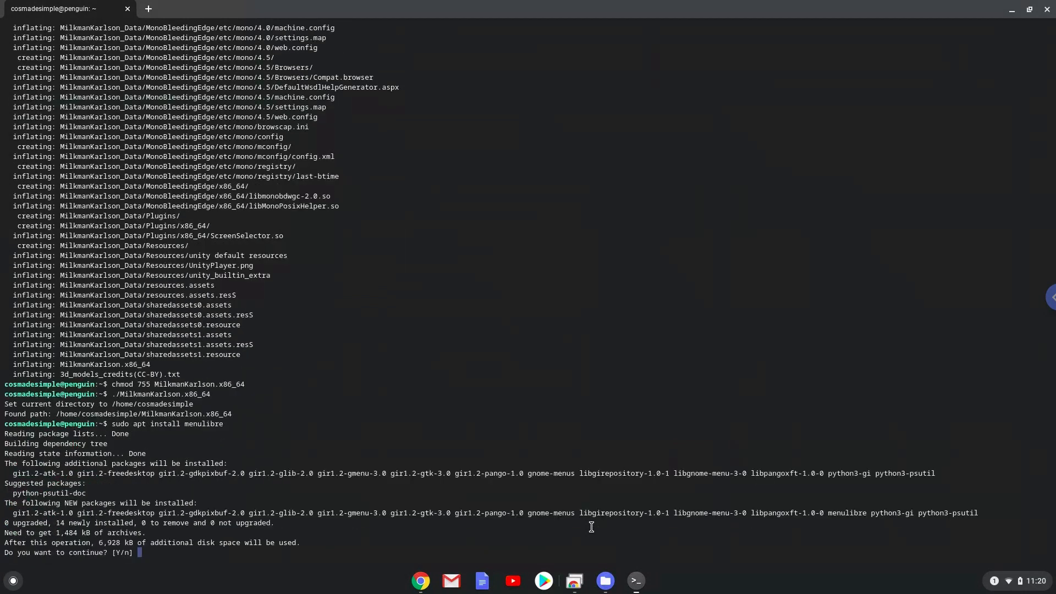
# - Answer Y to install MenuLibre's additional packages
pyautogui.write('Y')
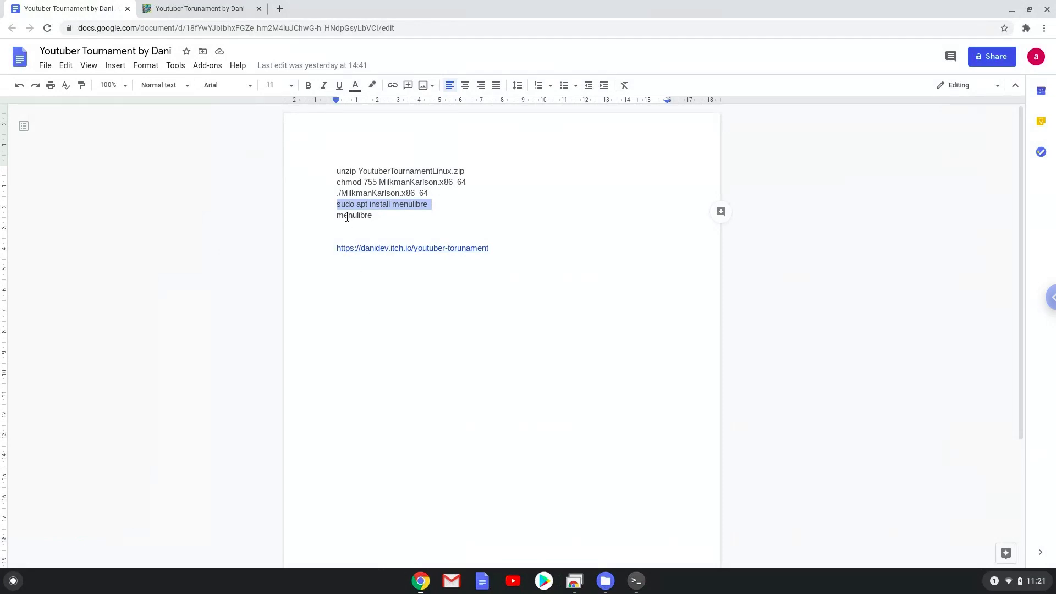
# - Copy the menulibre command from the notes and enter it in the Linux terminal
pyautogui.rightClick(348, 216)
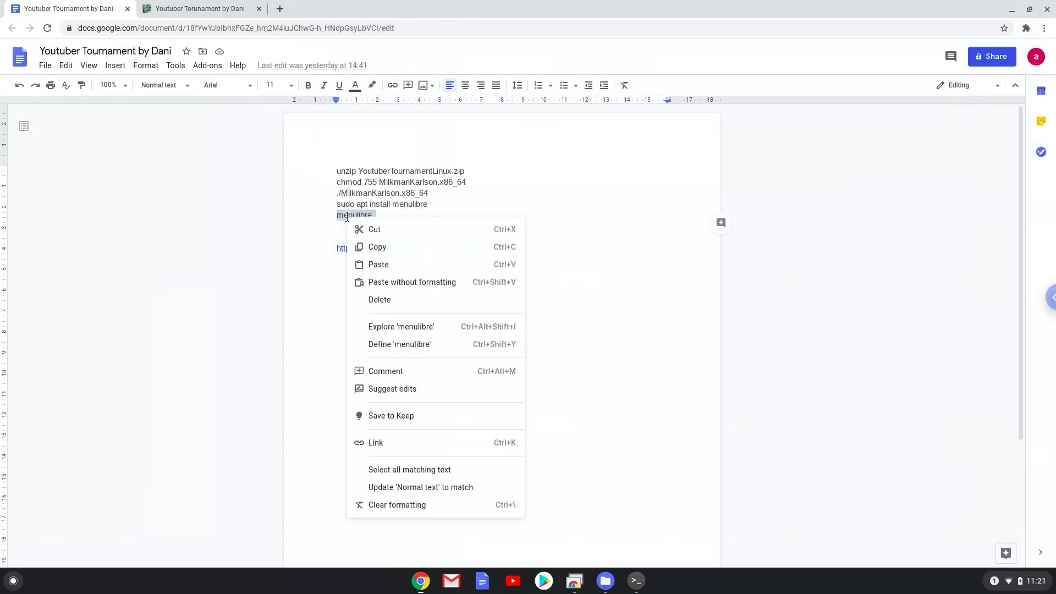
pyautogui.click(499, 417)
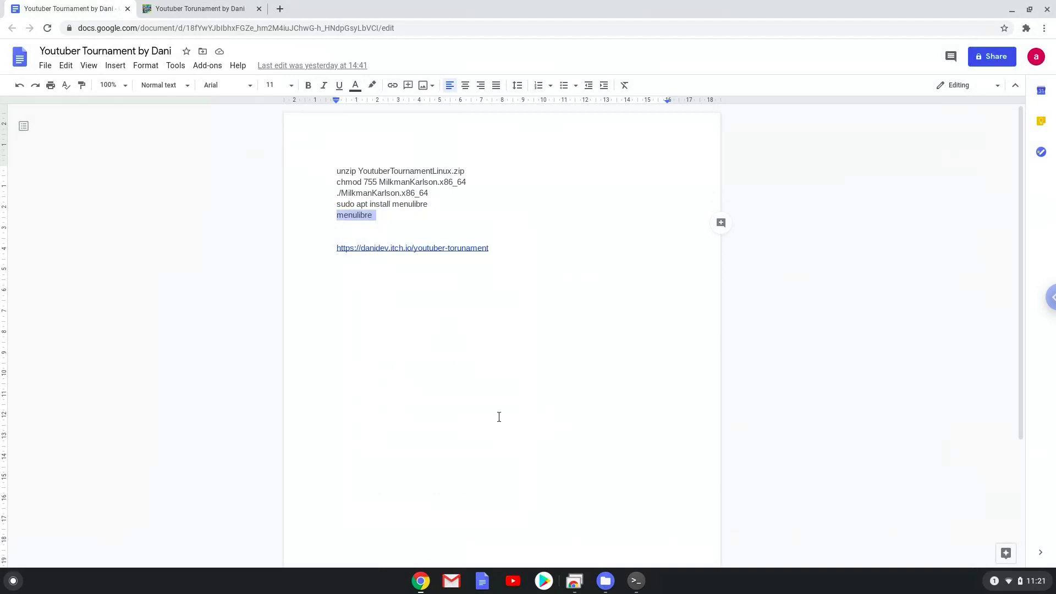
pyautogui.moveTo(634, 581)
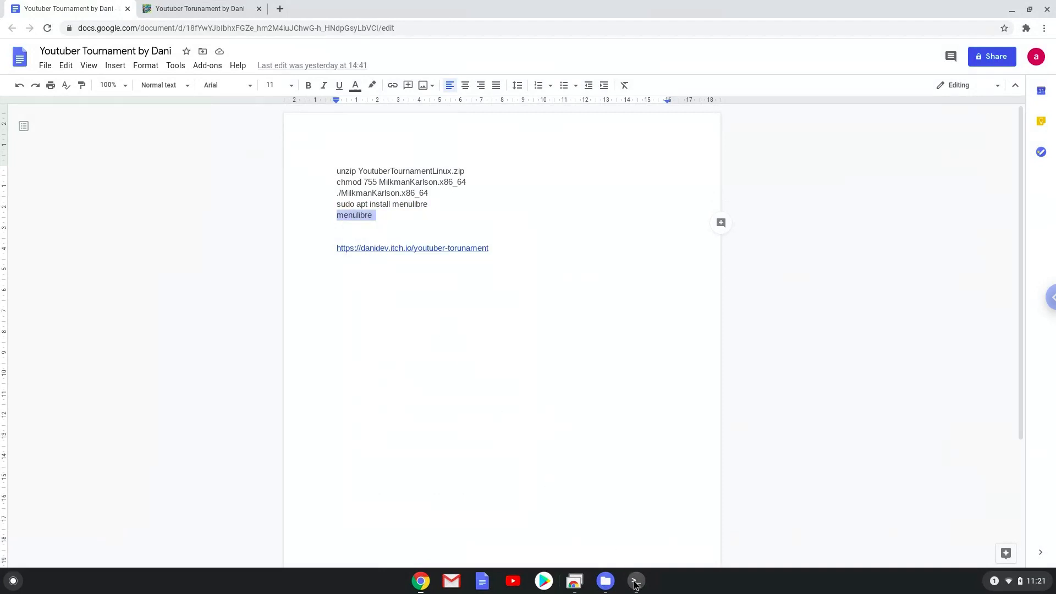
pyautogui.click(634, 581)
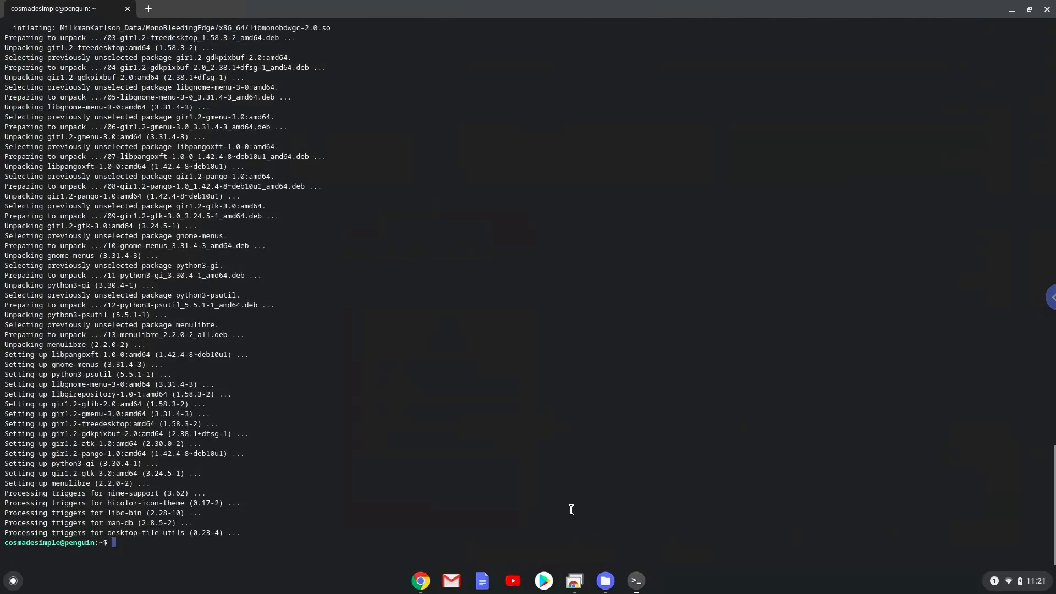
pyautogui.write('menulibre')
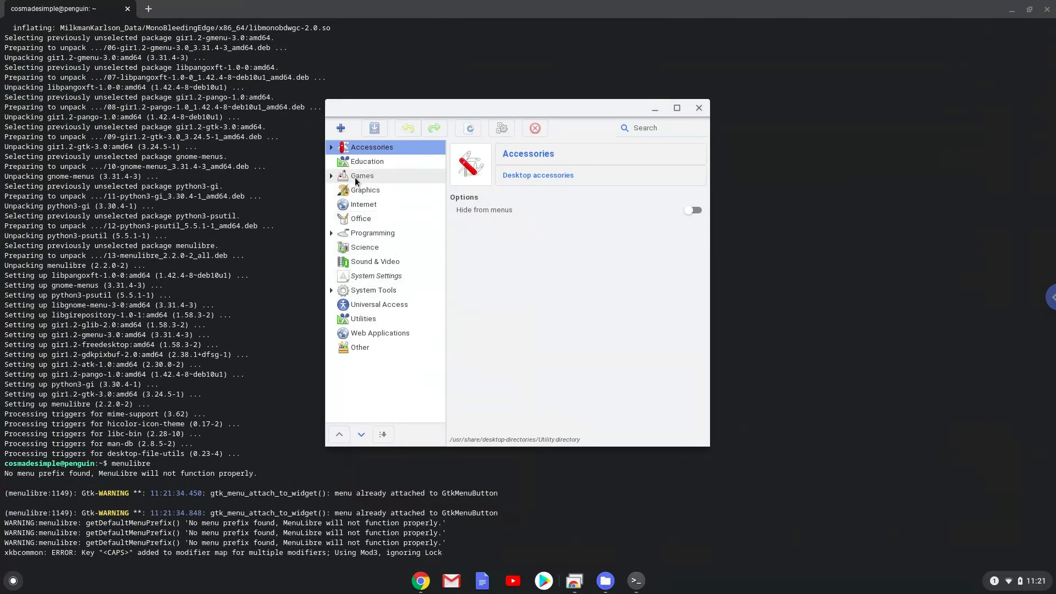
# - Add a new blank launcher entry to the Games category
pyautogui.click(362, 175)
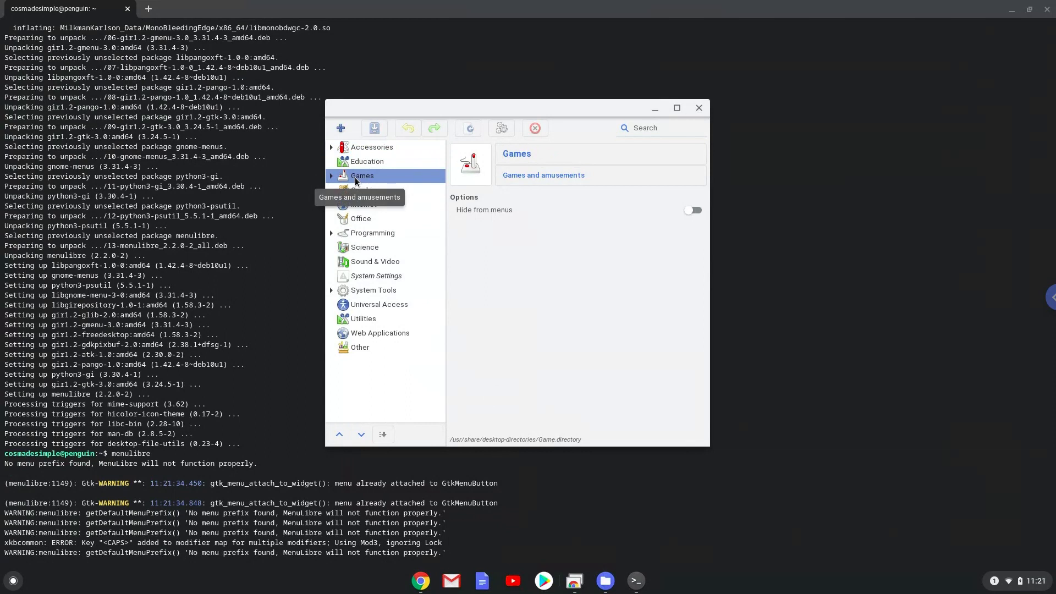
pyautogui.click(340, 128)
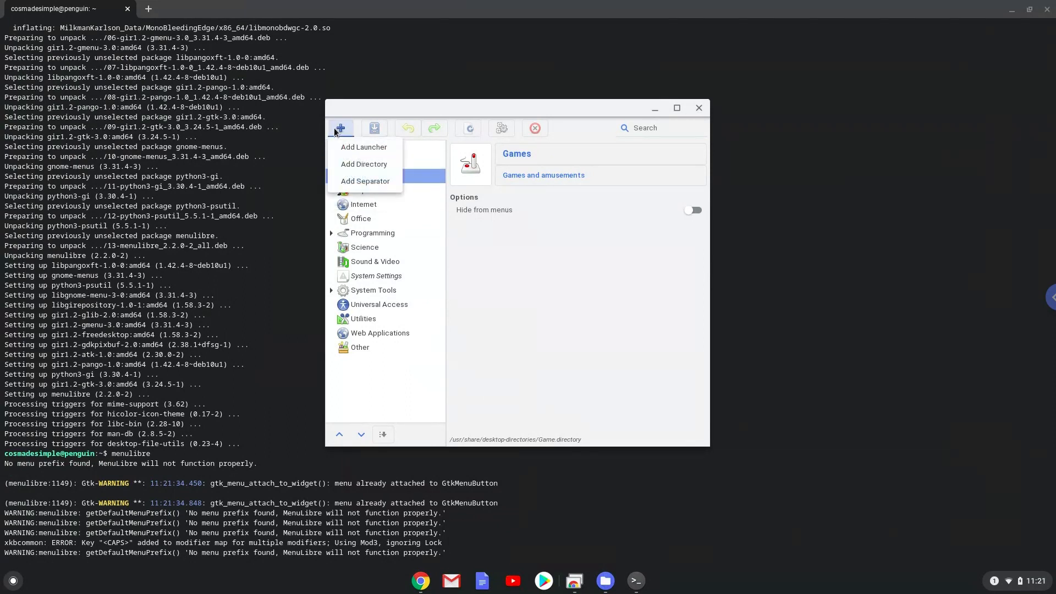
pyautogui.moveTo(356, 149)
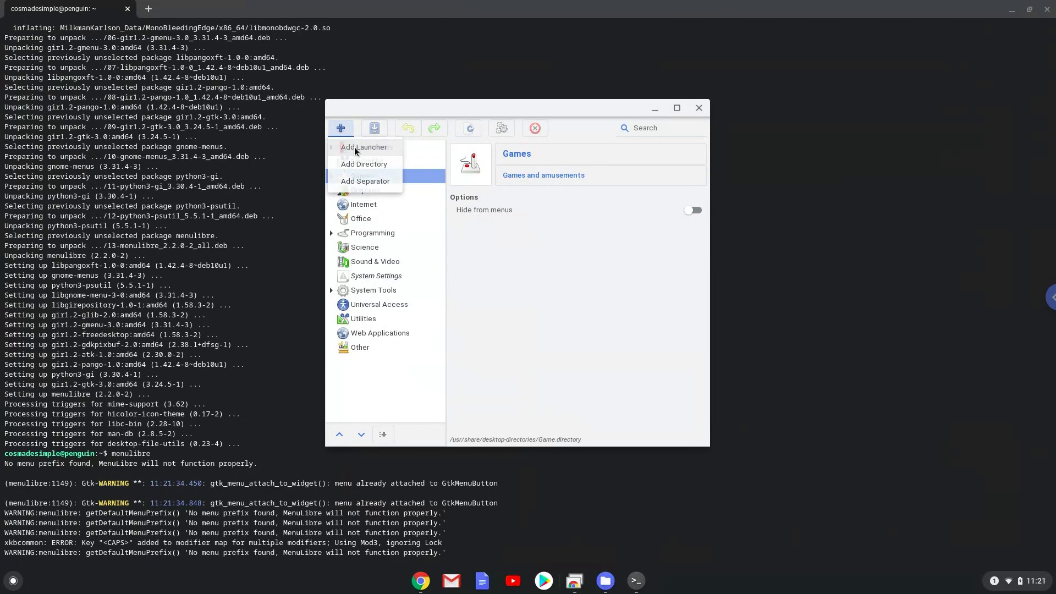
pyautogui.click(363, 147)
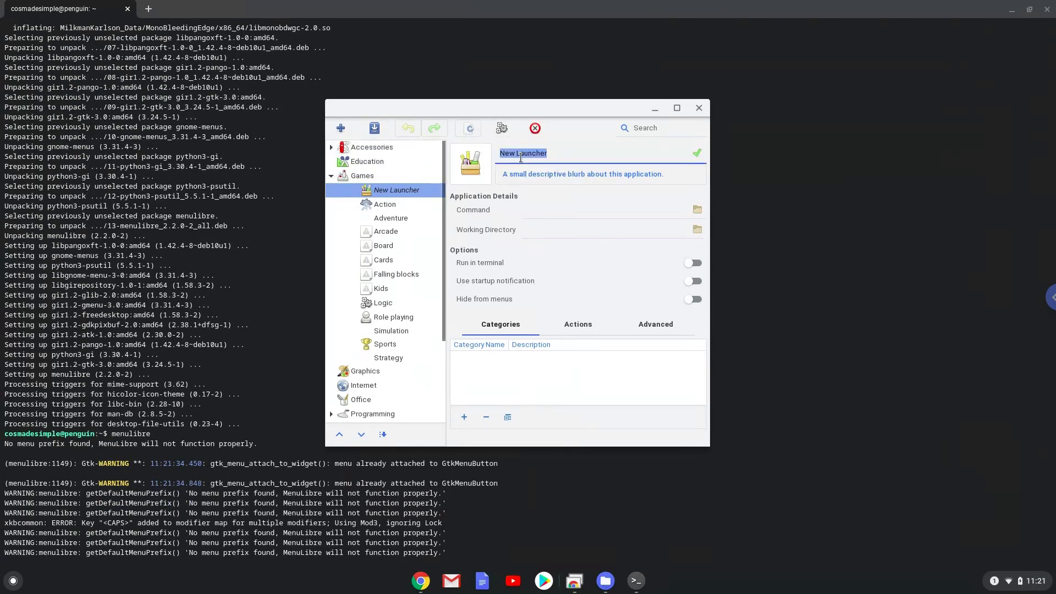
# - Name the new Games launcher 'Youtuber Tournament' and confirm the name
pyautogui.write('Youtuber T')
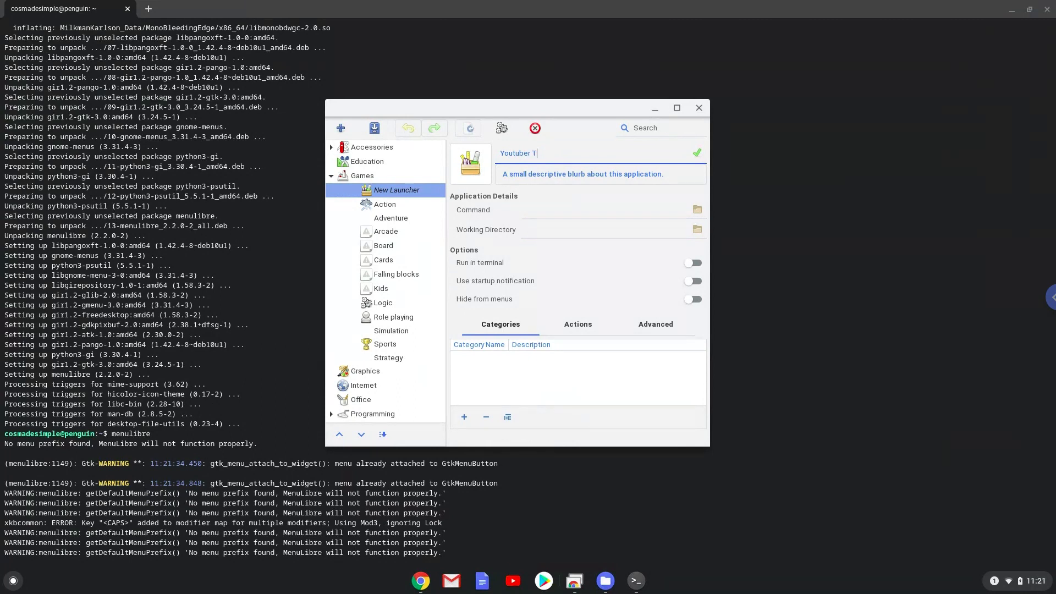
pyautogui.write('ournamen')
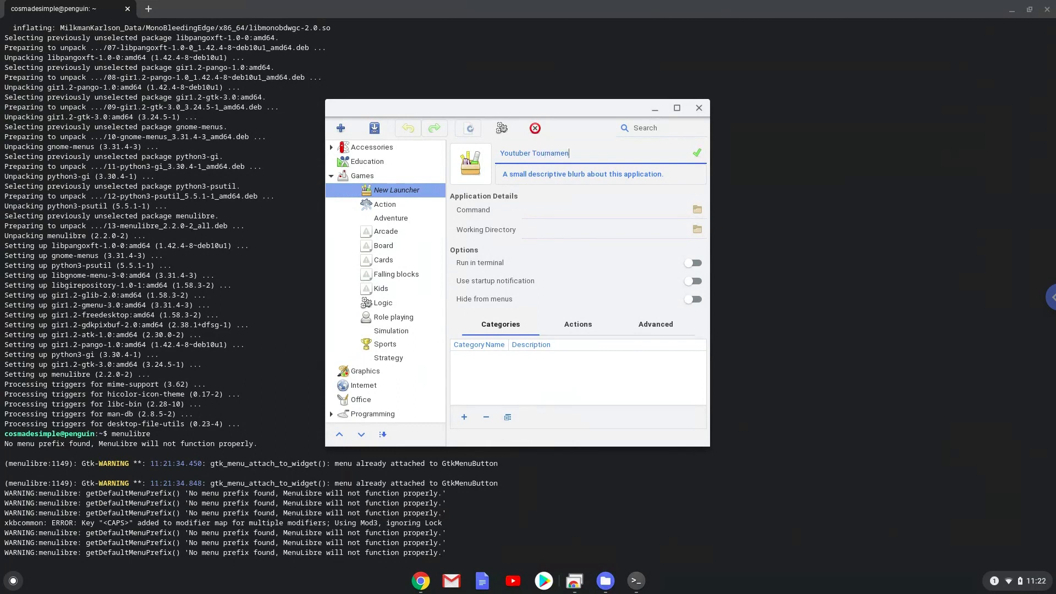
pyautogui.write('t')
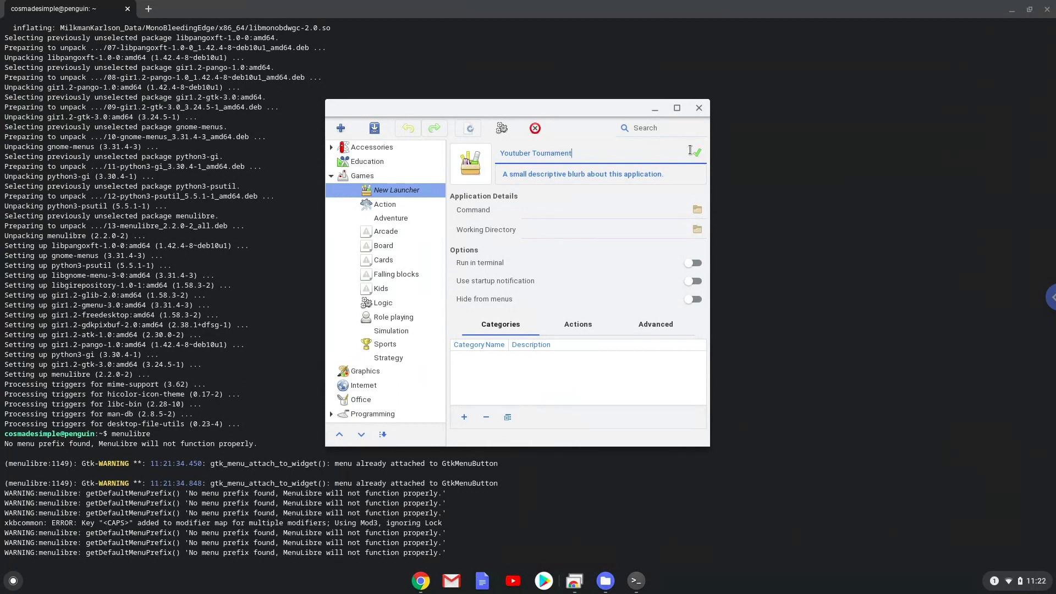
pyautogui.click(695, 151)
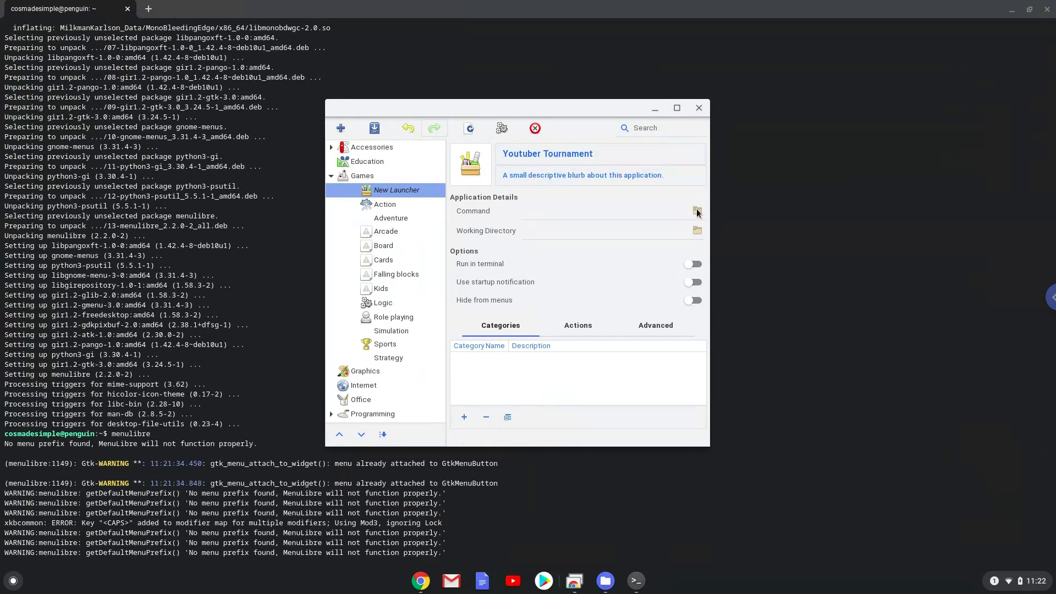
# - Set the launcher command to MilkmanKarlson.x86_64 from Home, save, and close MenuLibre
pyautogui.click(697, 211)
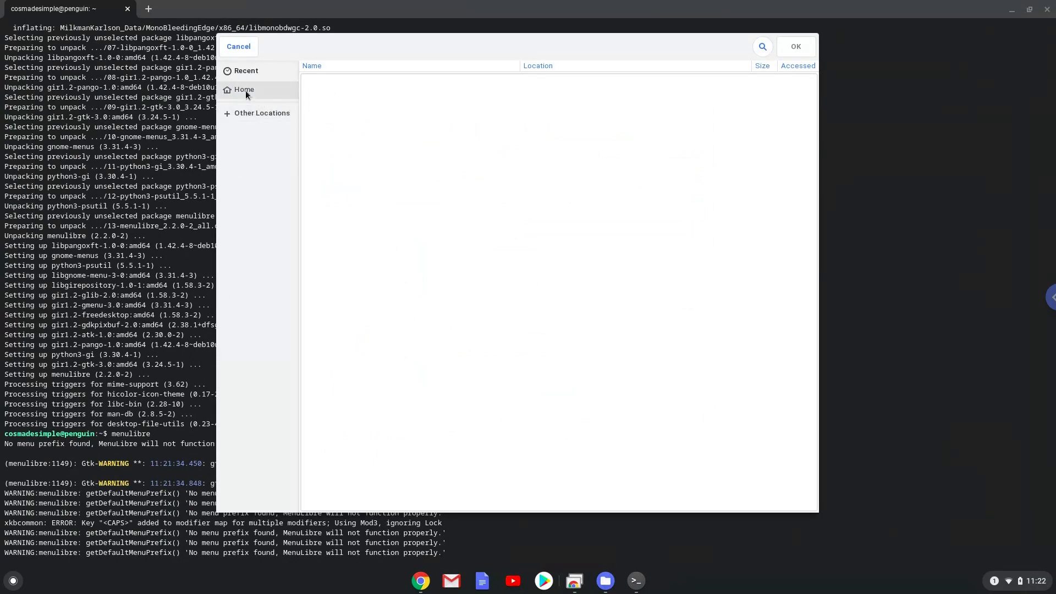
pyautogui.click(243, 89)
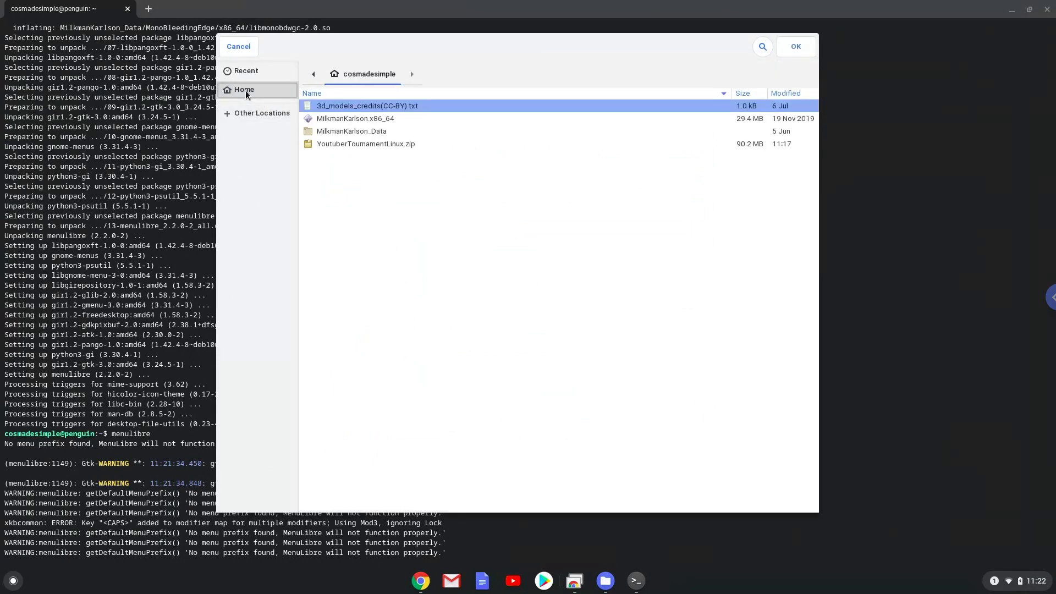
pyautogui.moveTo(330, 123)
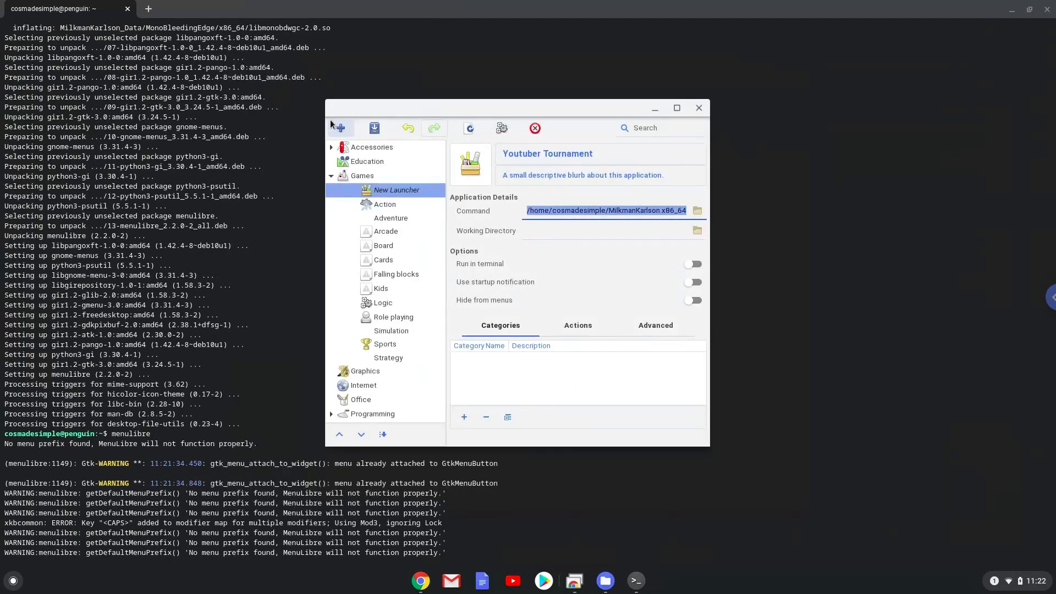
pyautogui.moveTo(374, 129)
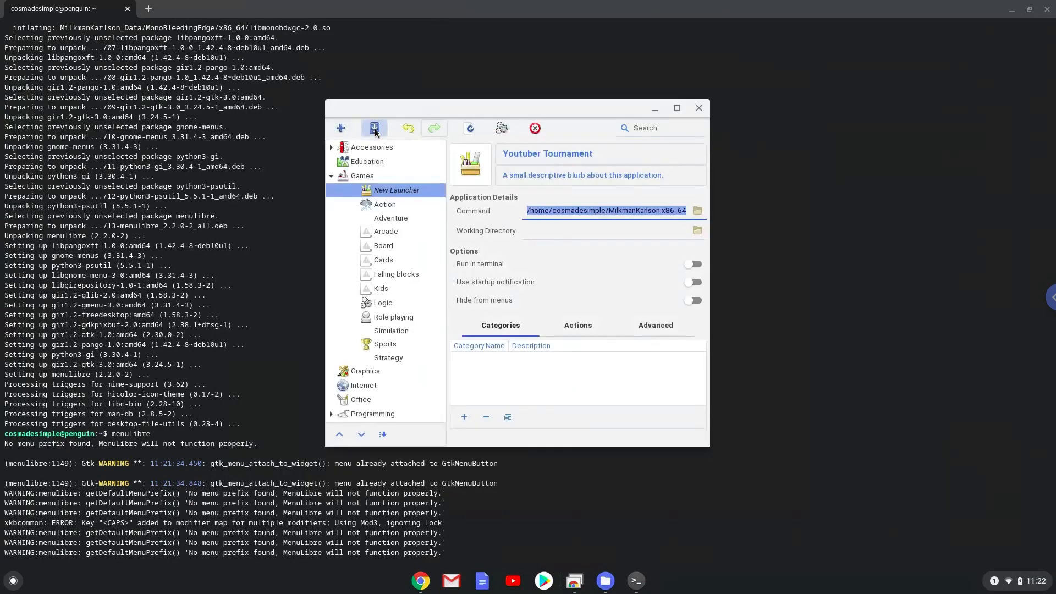
pyautogui.click(375, 129)
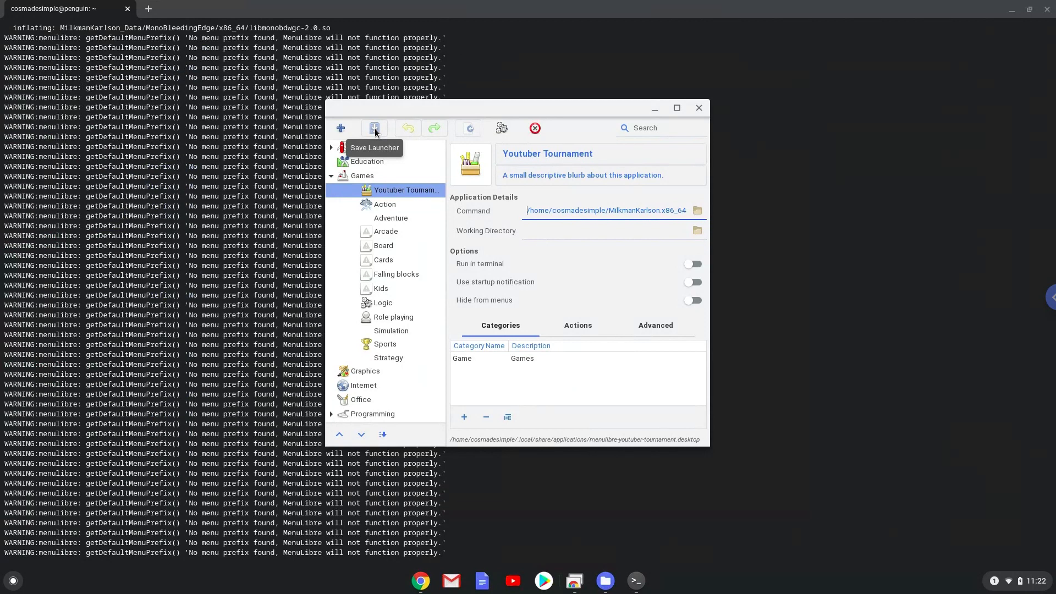
pyautogui.moveTo(579, 102)
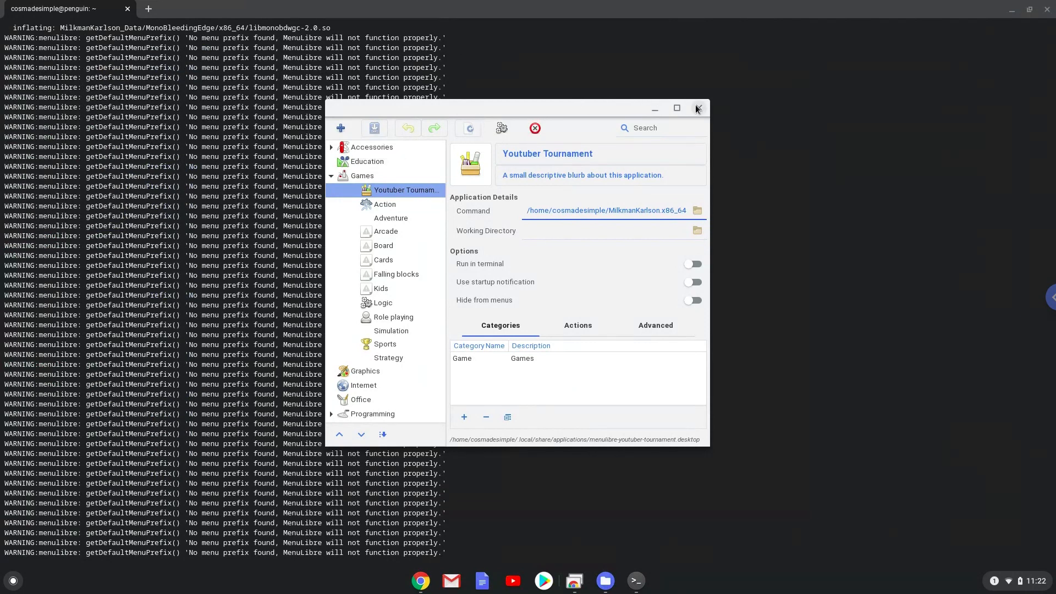
pyautogui.click(697, 108)
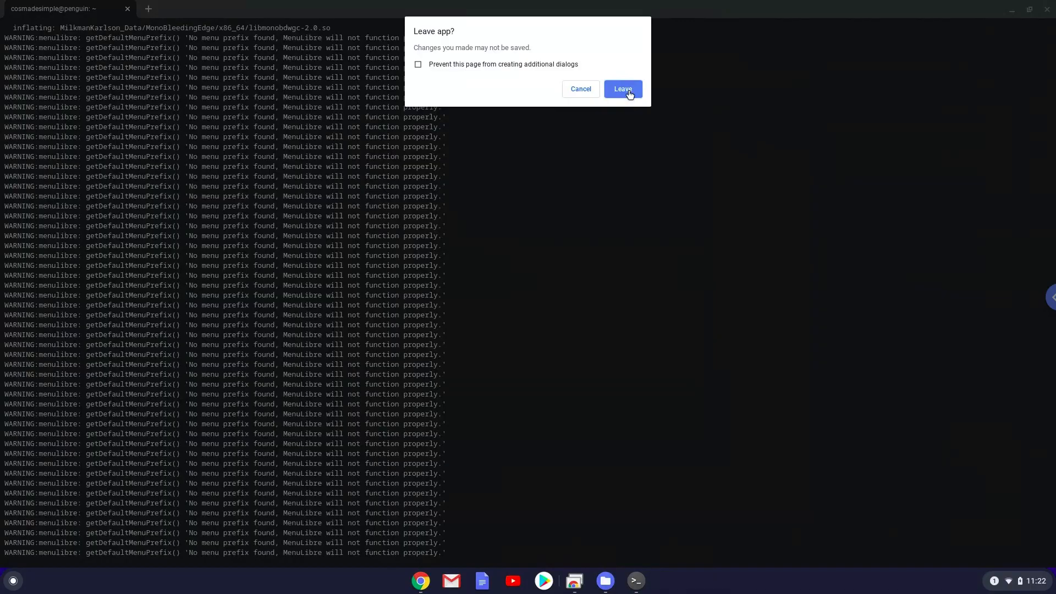
# - Confirm leaving the terminal app and open the full Chrome OS app launcher
pyautogui.click(622, 89)
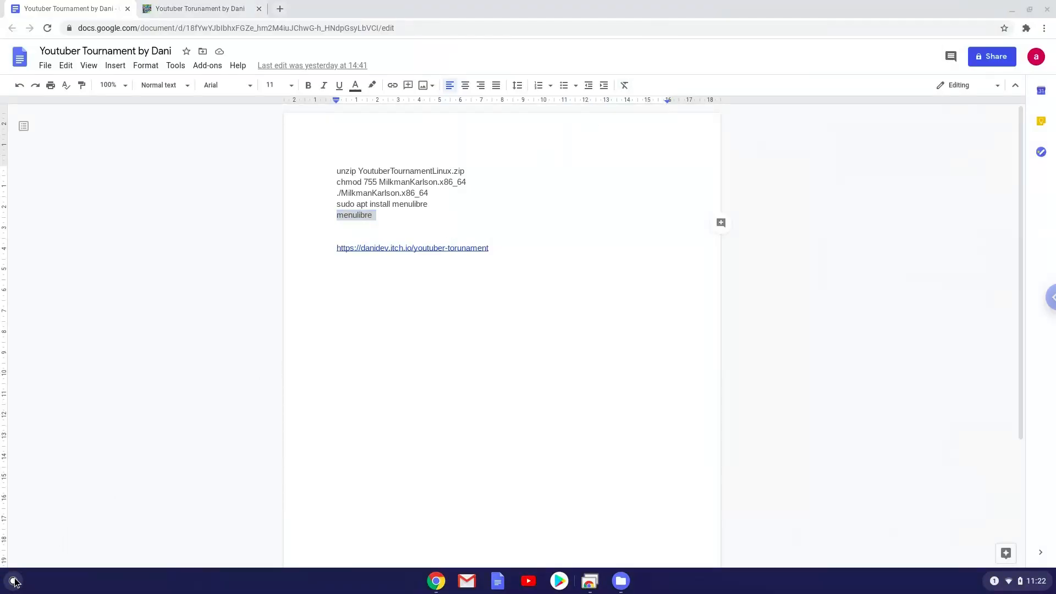
pyautogui.click(12, 581)
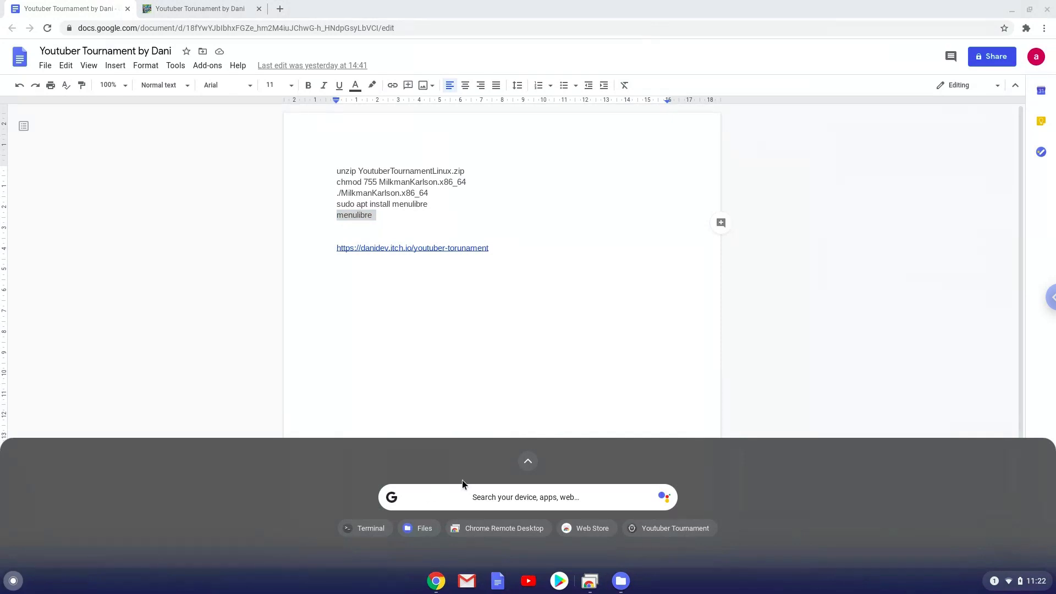
pyautogui.click(527, 462)
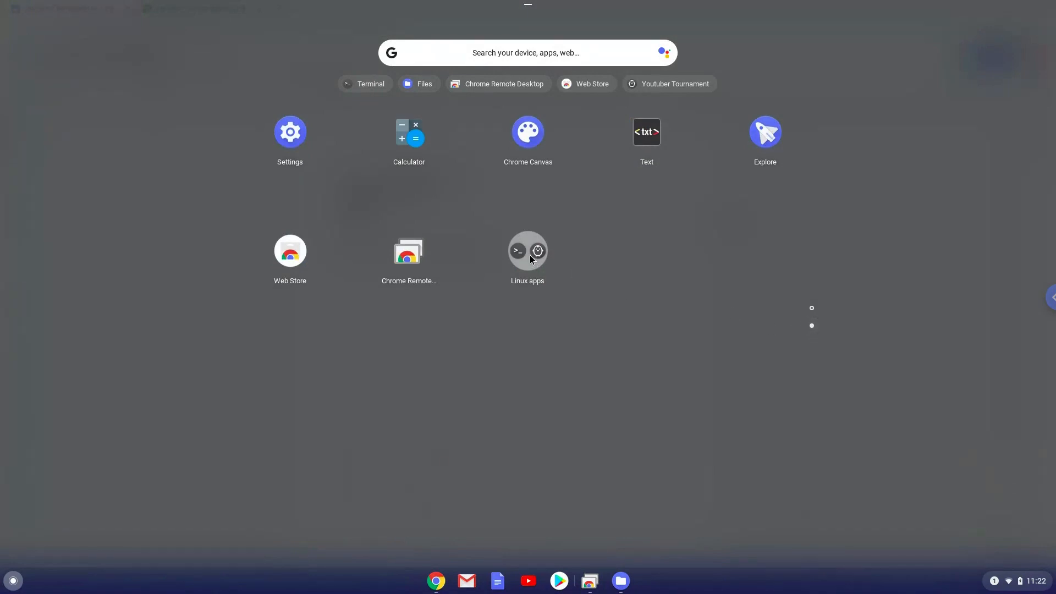
# - Launch Youtuber Tournament from Linux apps, accepting 1920 x 1080 Ultra windowed settings
pyautogui.click(528, 256)
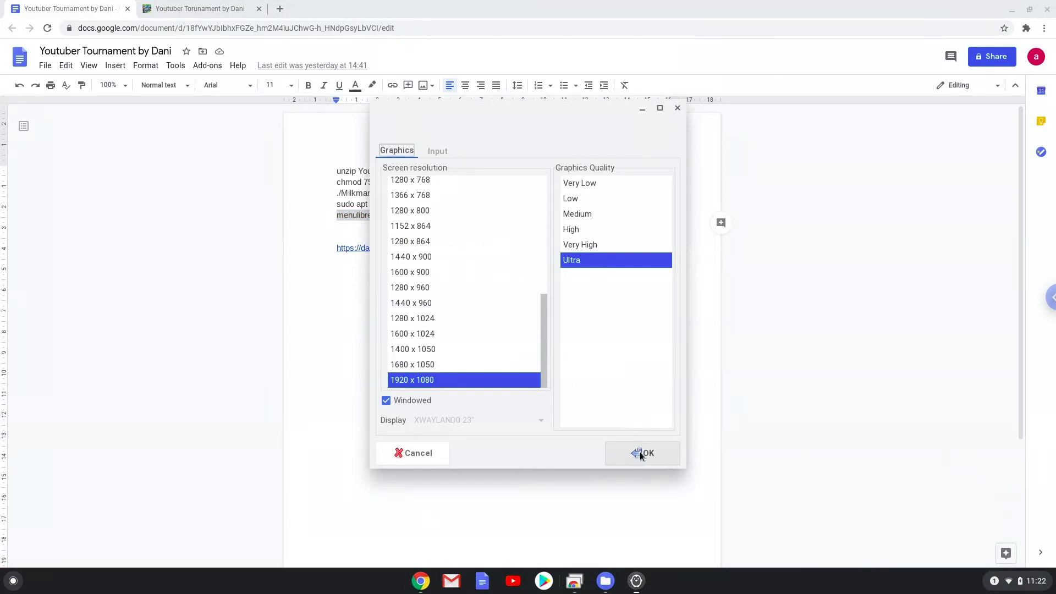
pyautogui.click(642, 453)
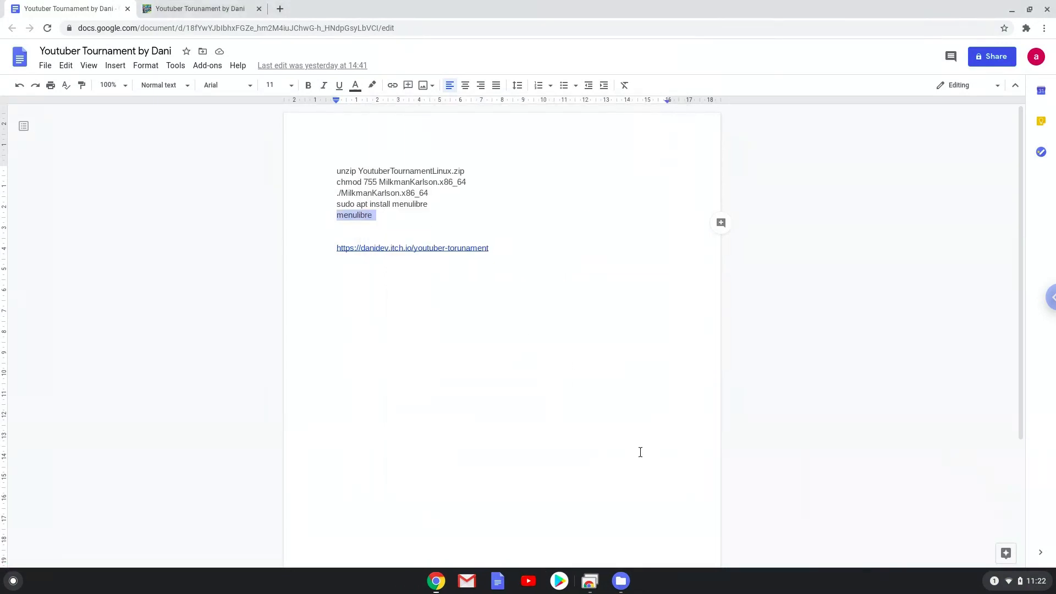